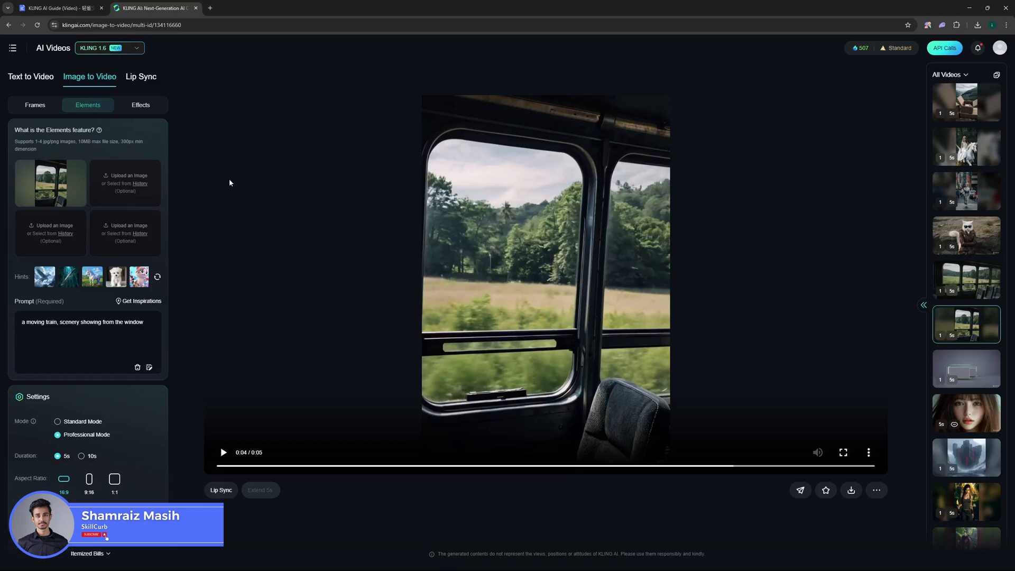
Step: Review the guide's Elements examples for character consistency and character interactions, then return to Kling AI
left_click(58, 7)
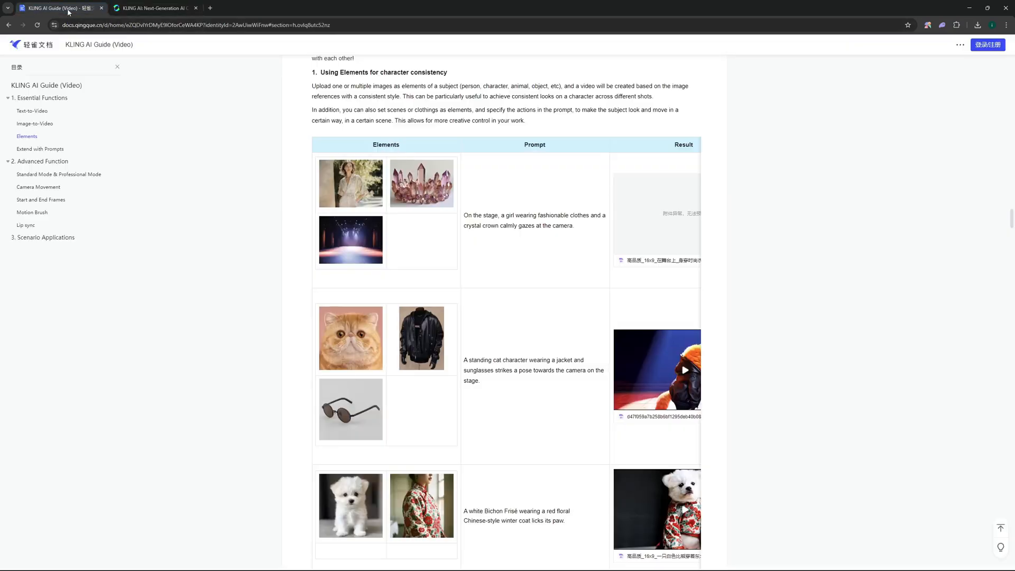
mouse_move(356, 156)
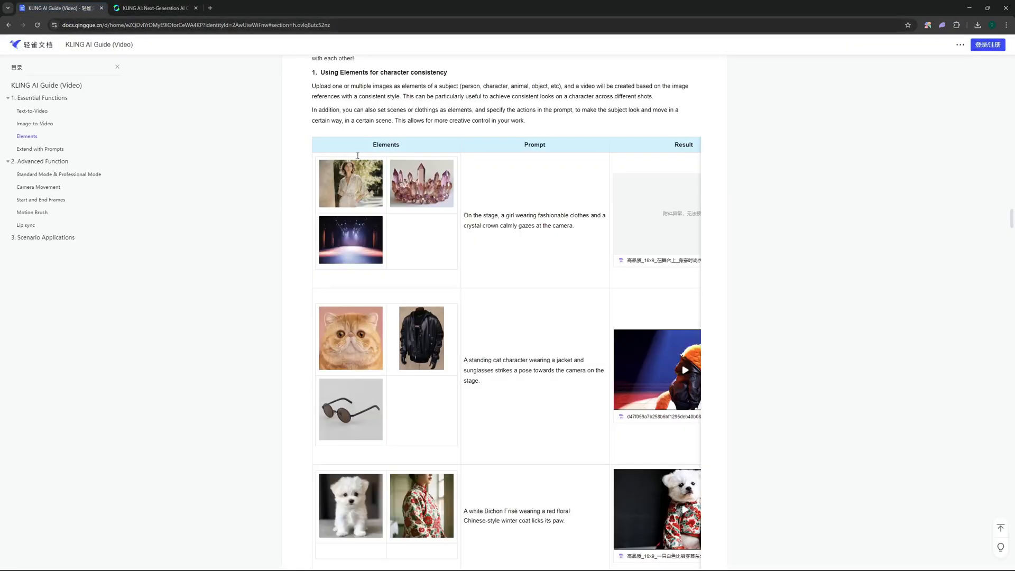
scroll("up", 3)
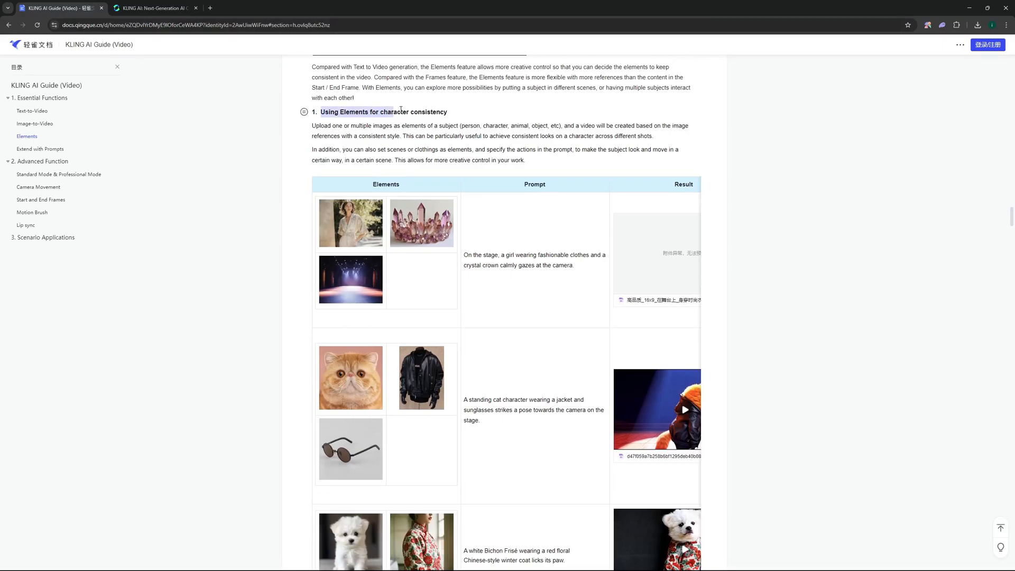
scroll("up", 3)
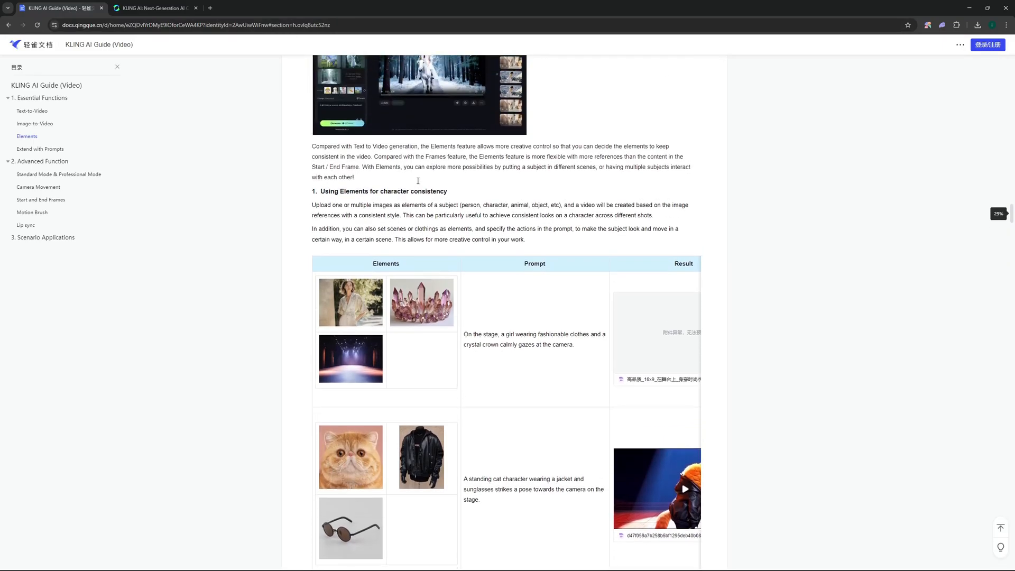
scroll("down", 3)
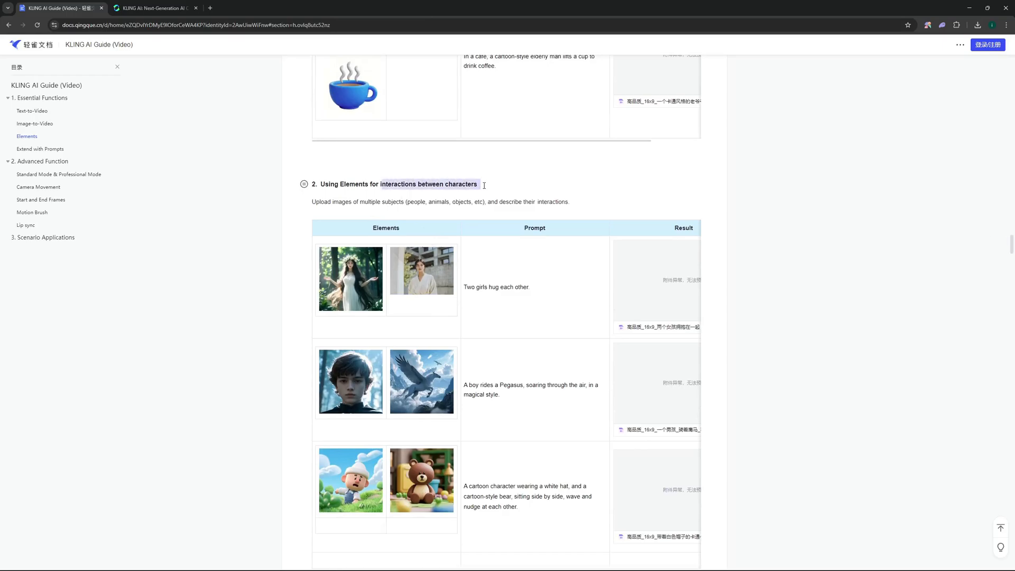
scroll("up", 3)
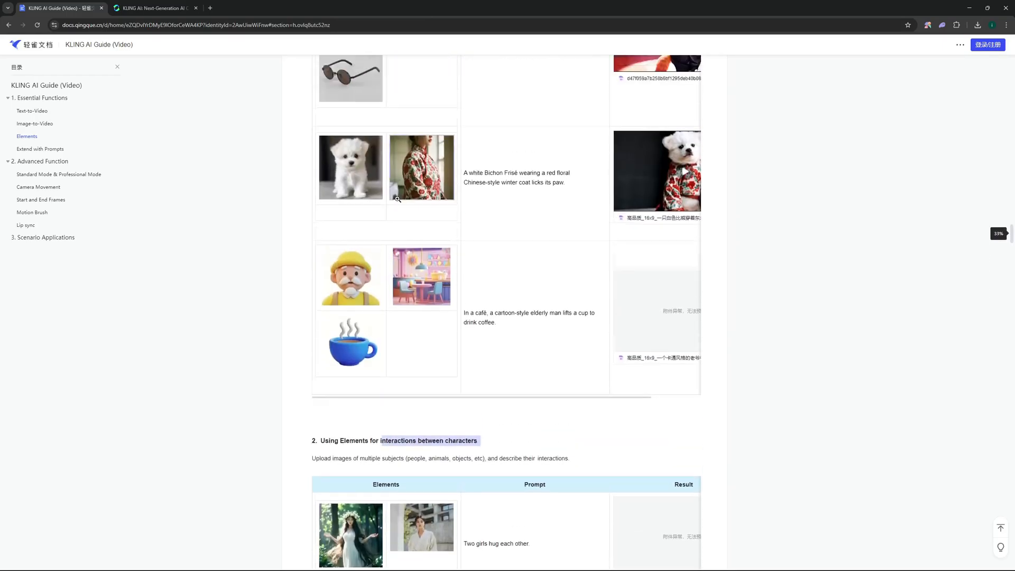
left_click(155, 8)
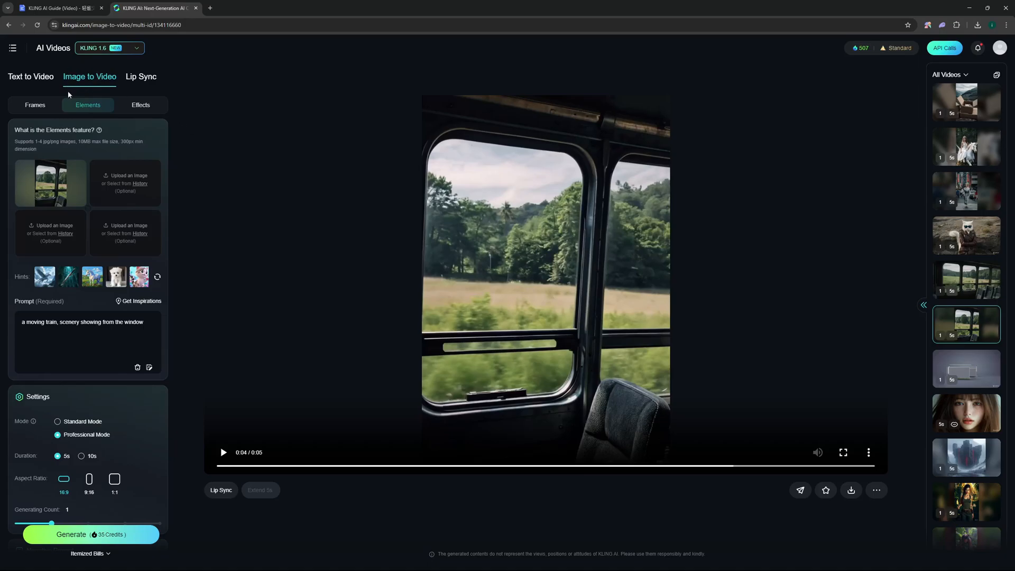
mouse_move(82, 101)
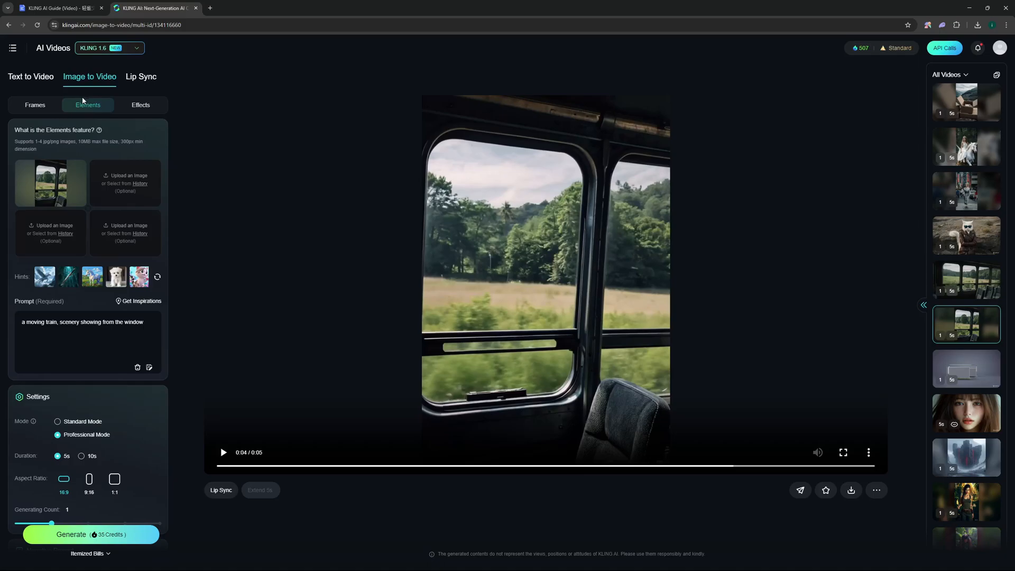
mouse_move(110, 198)
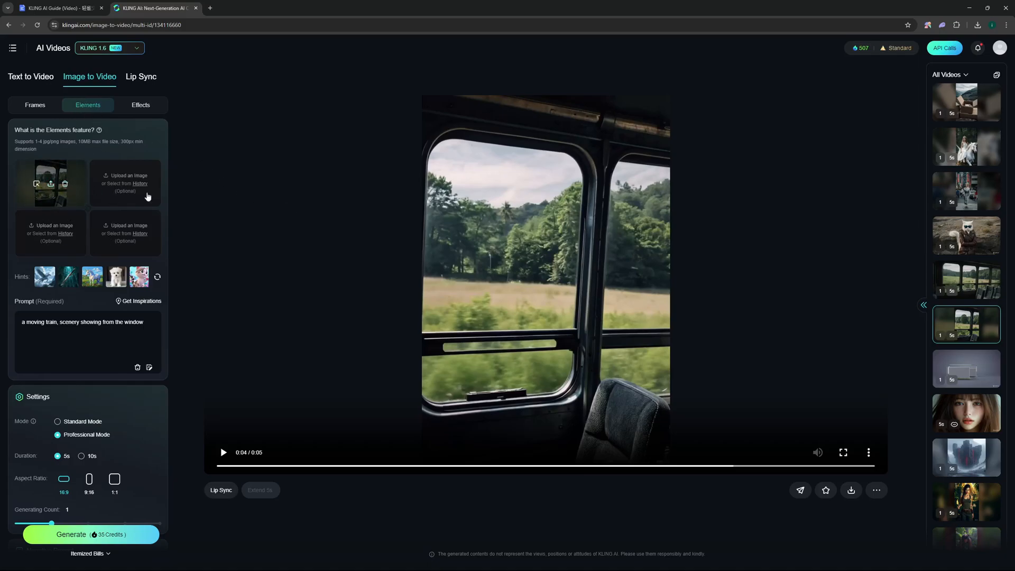
left_click(50, 183)
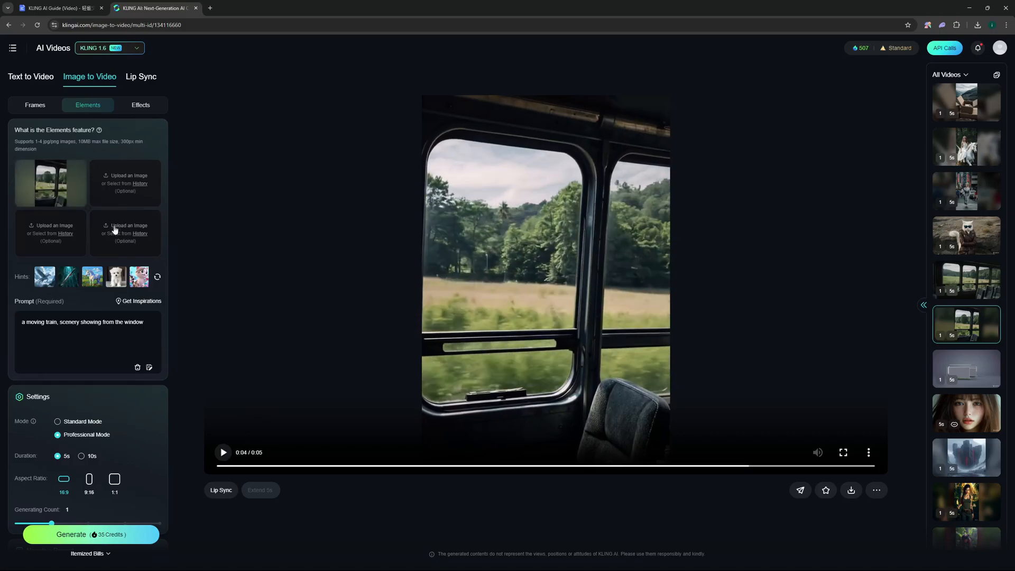
mouse_move(867, 280)
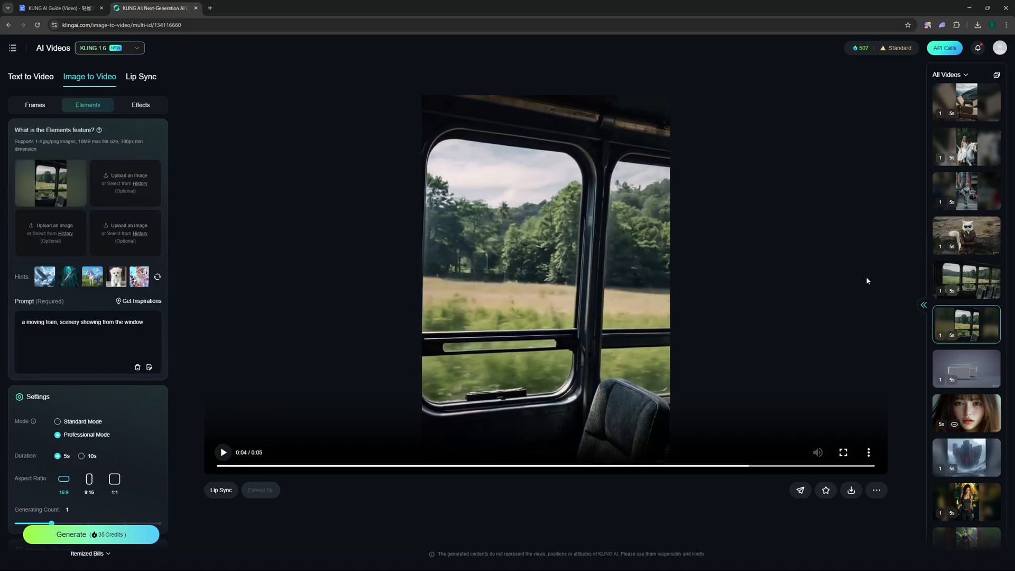
mouse_move(970, 286)
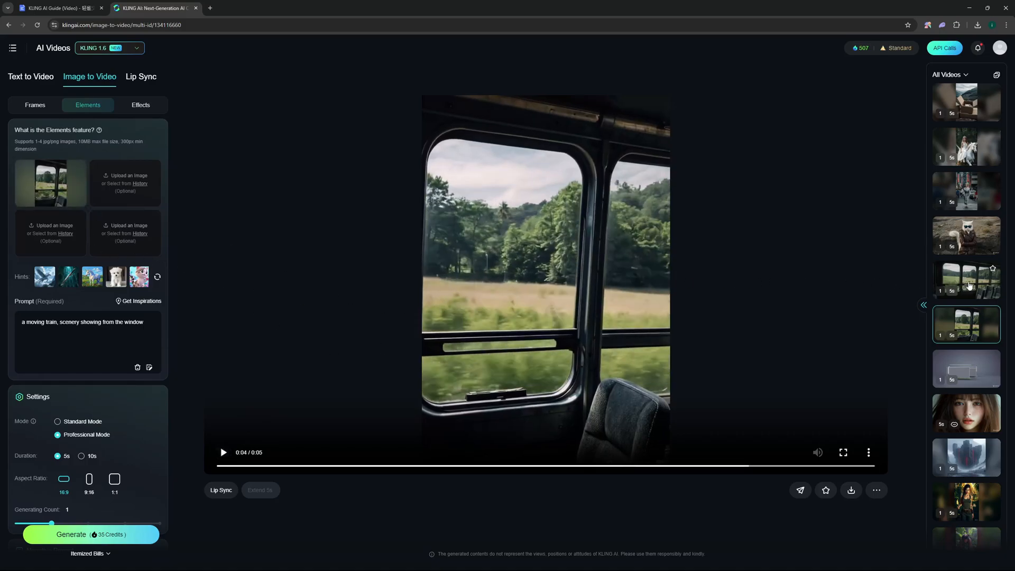
Step: Play the train-and-tiger video from history, then bring up the cat-in-sunglasses video
left_click(966, 279)
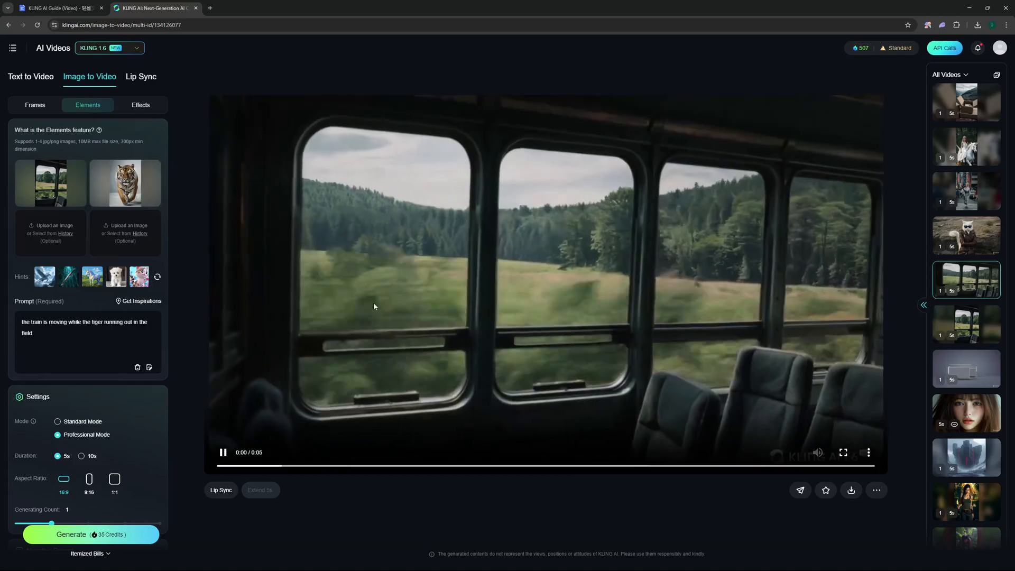
left_click(223, 451)
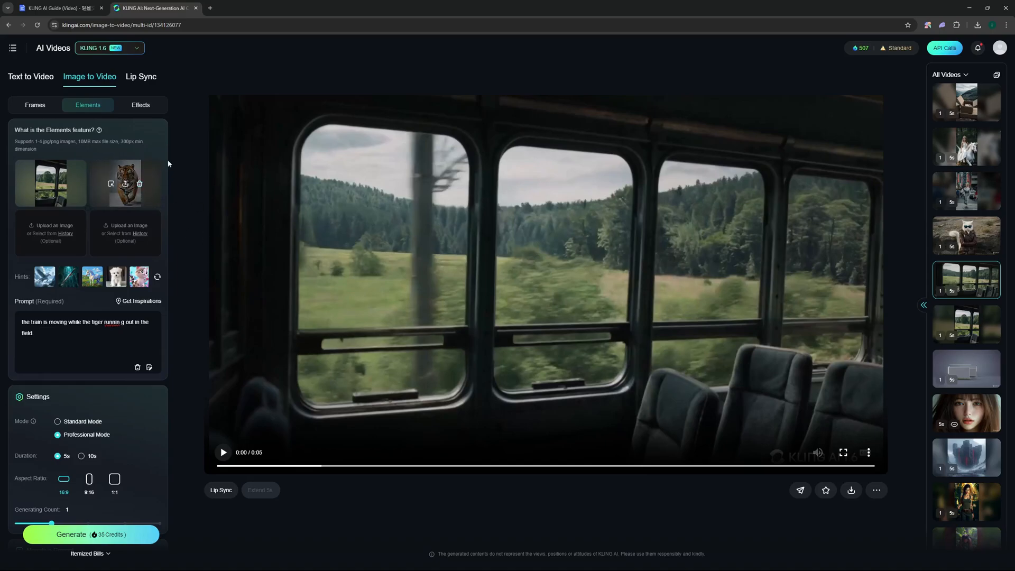
left_click(223, 452)
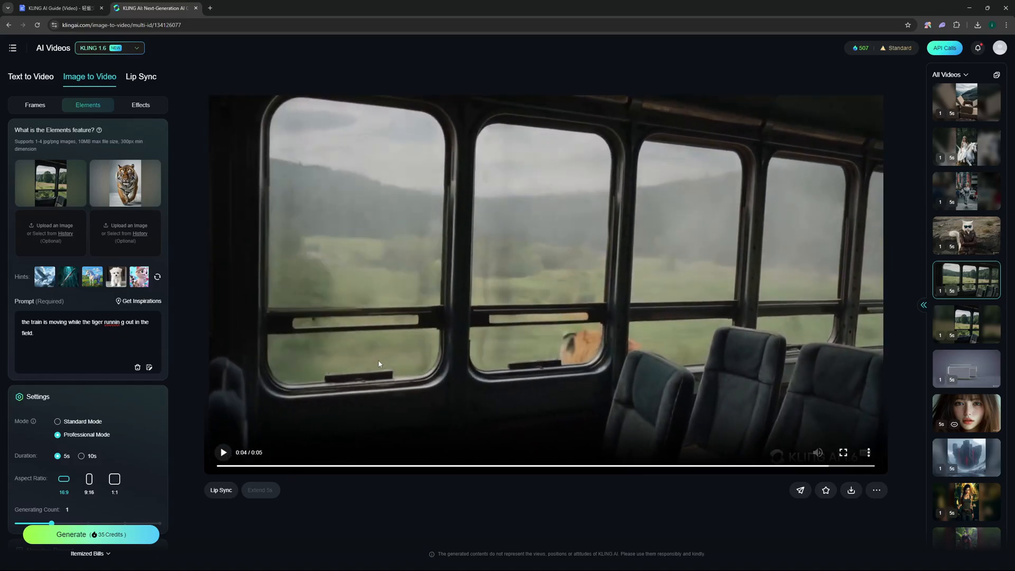
mouse_move(109, 60)
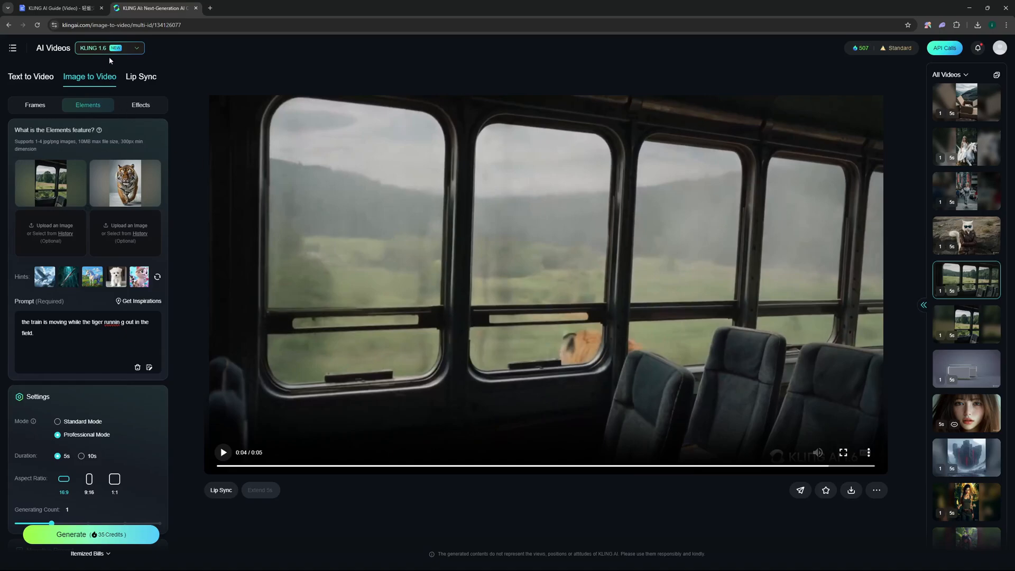
mouse_move(971, 241)
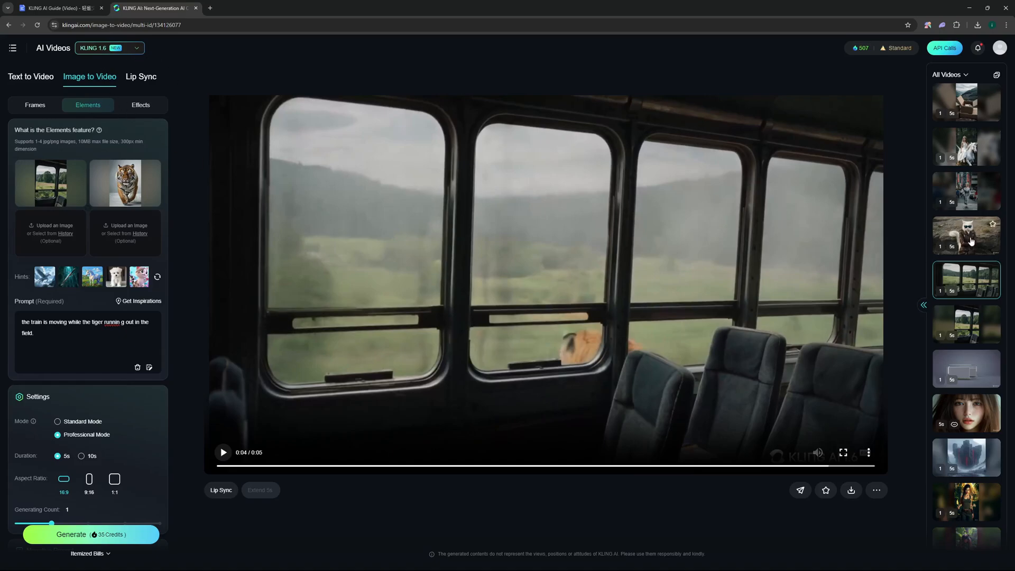
left_click(966, 235)
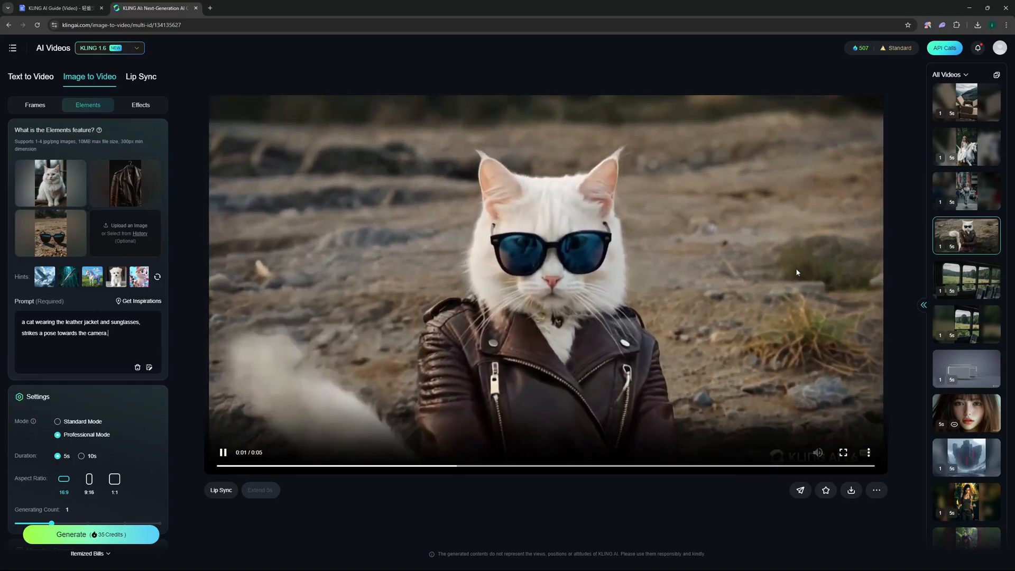
Step: Select the woman-walking-on-a-busy-street video from the All Videos history
left_click(966, 191)
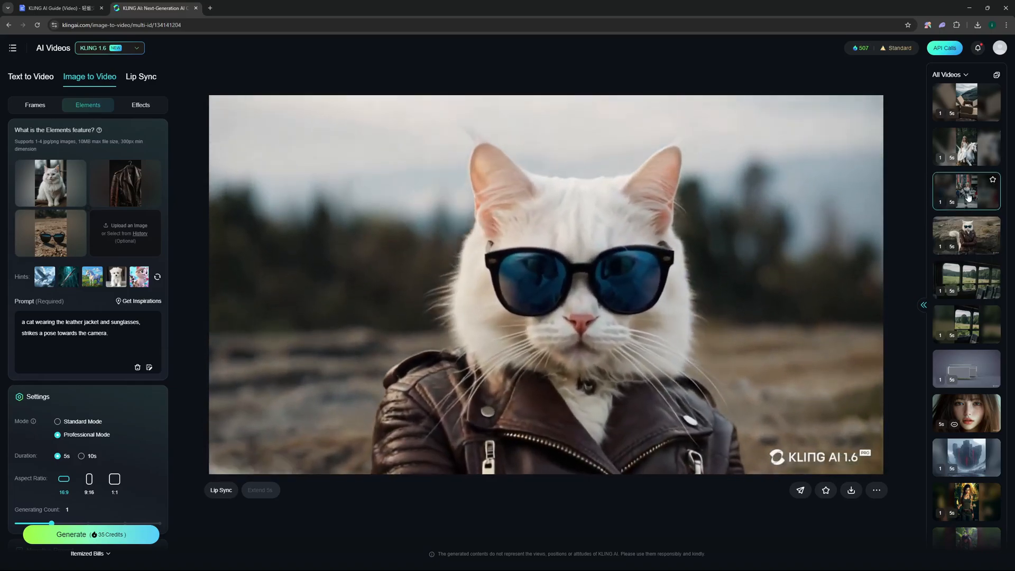
left_click(965, 191)
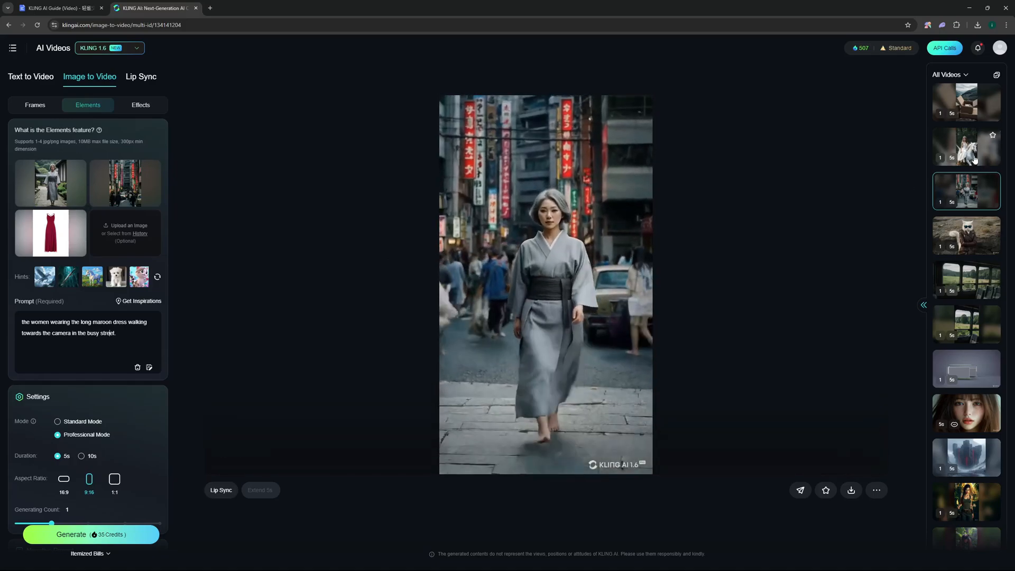
Step: Select the girl-riding-a-white-unicorn video from the All Videos history
left_click(966, 146)
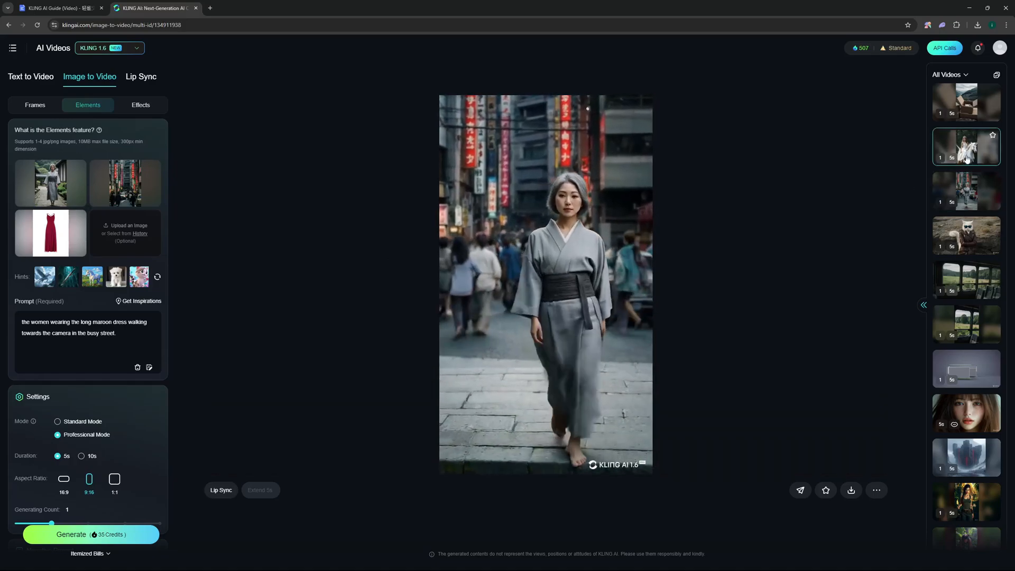
left_click(966, 146)
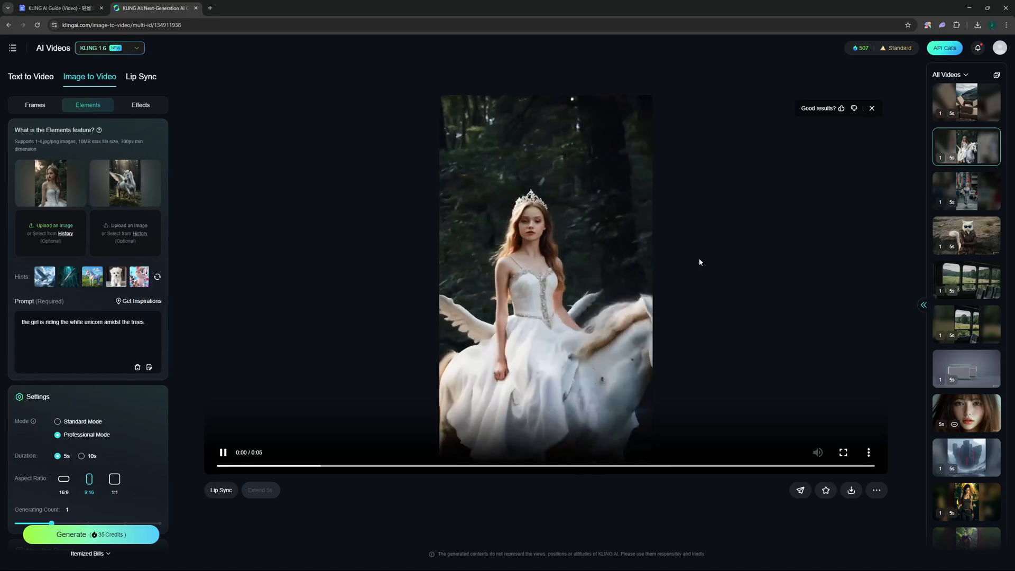
left_click(966, 102)
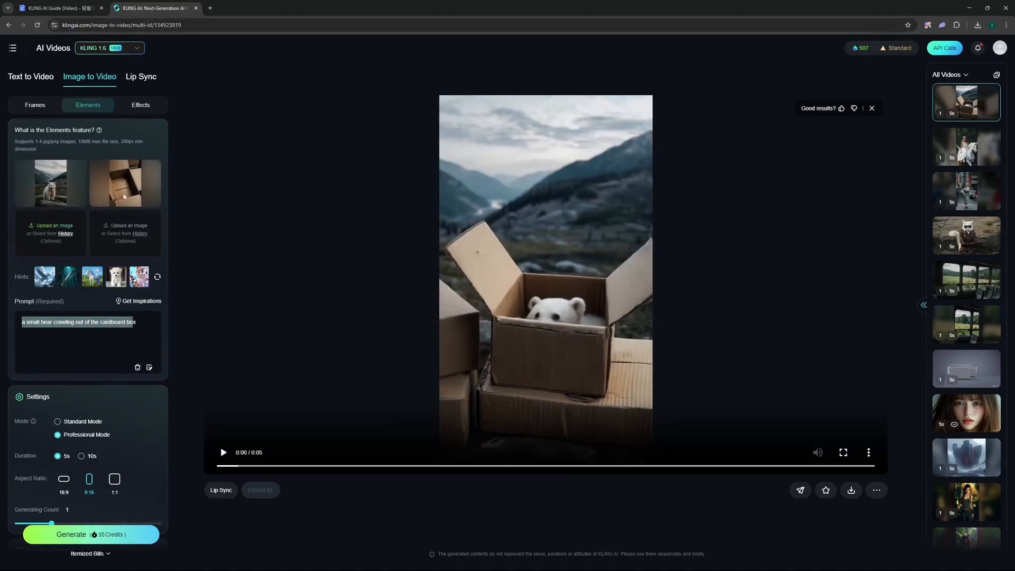
mouse_move(672, 122)
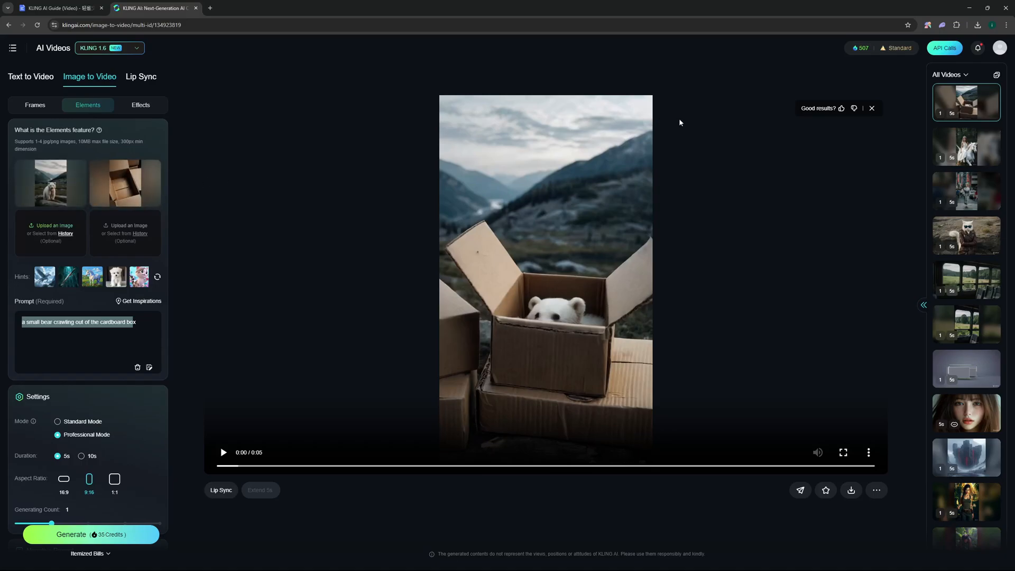
mouse_move(336, 163)
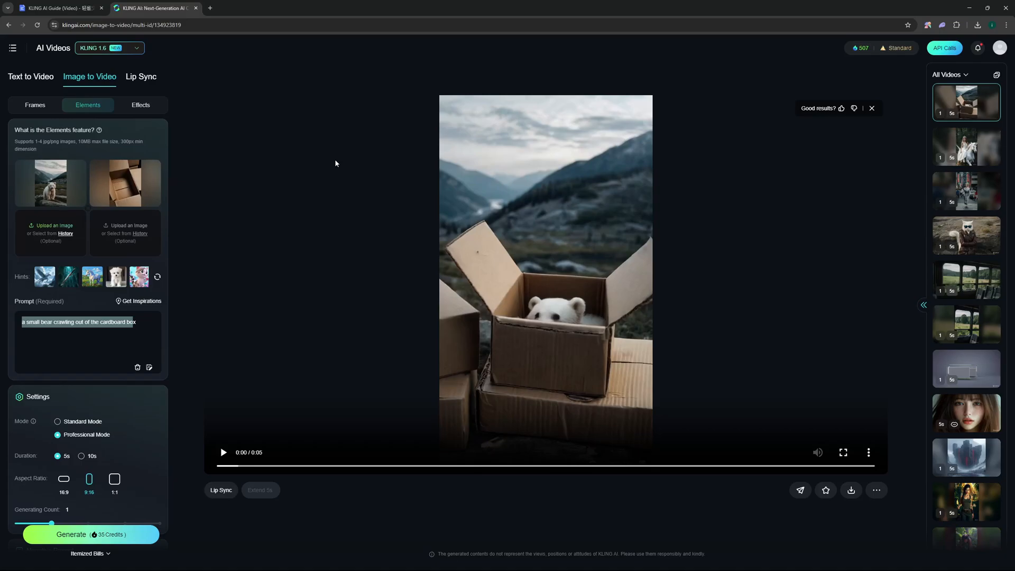
mouse_move(269, 156)
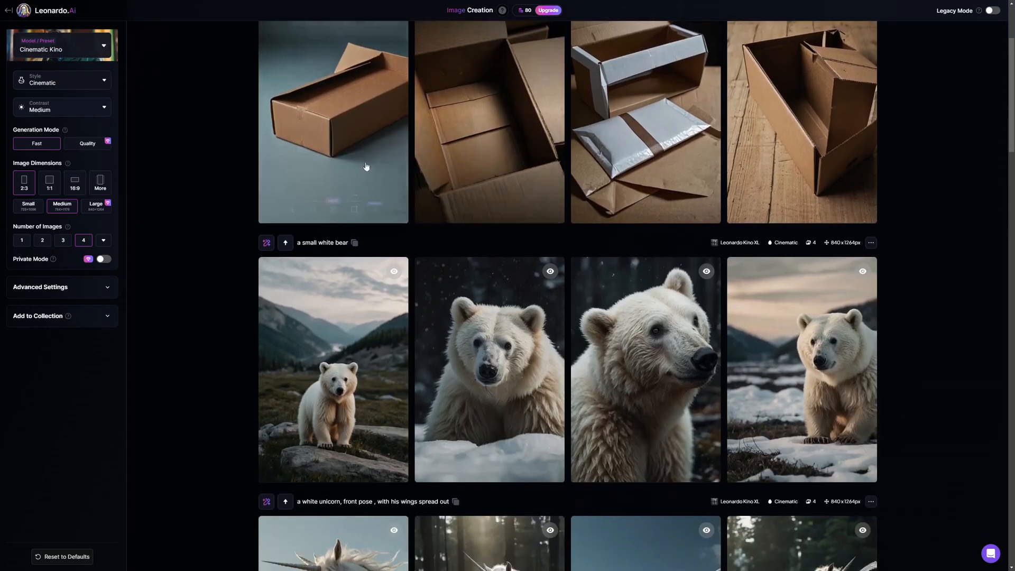
scroll("down", 3)
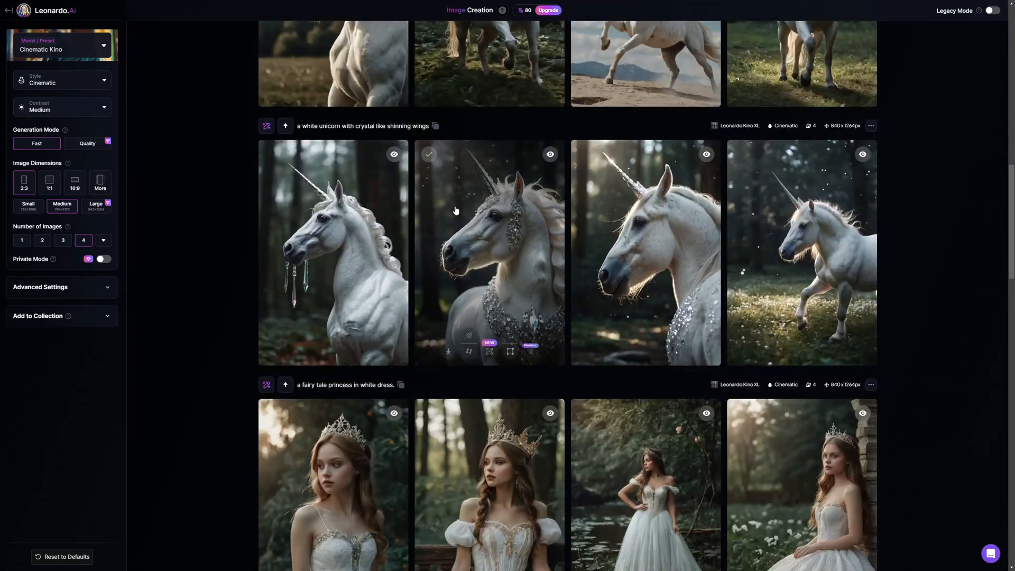
scroll("down", 3)
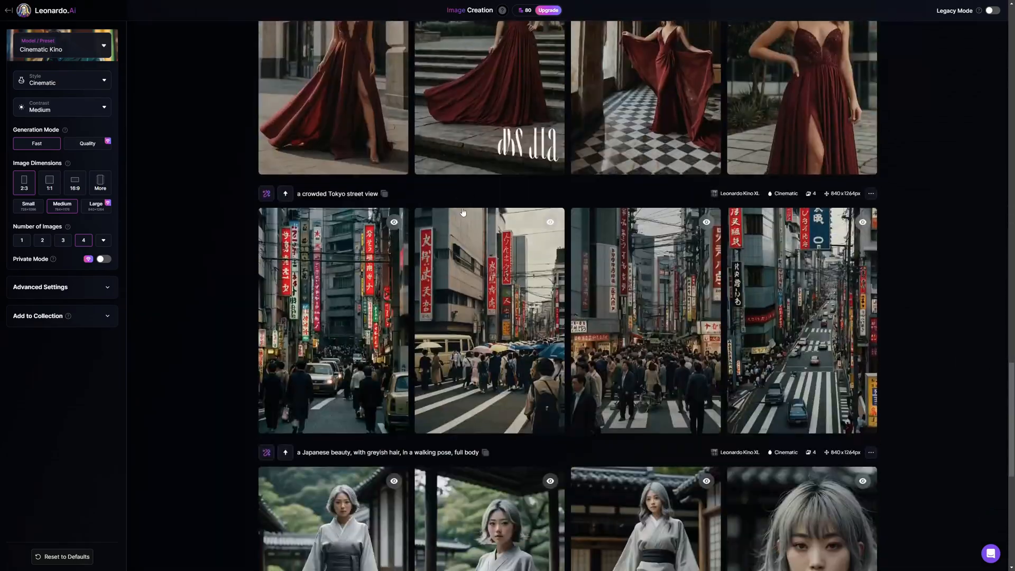
scroll("up", 3)
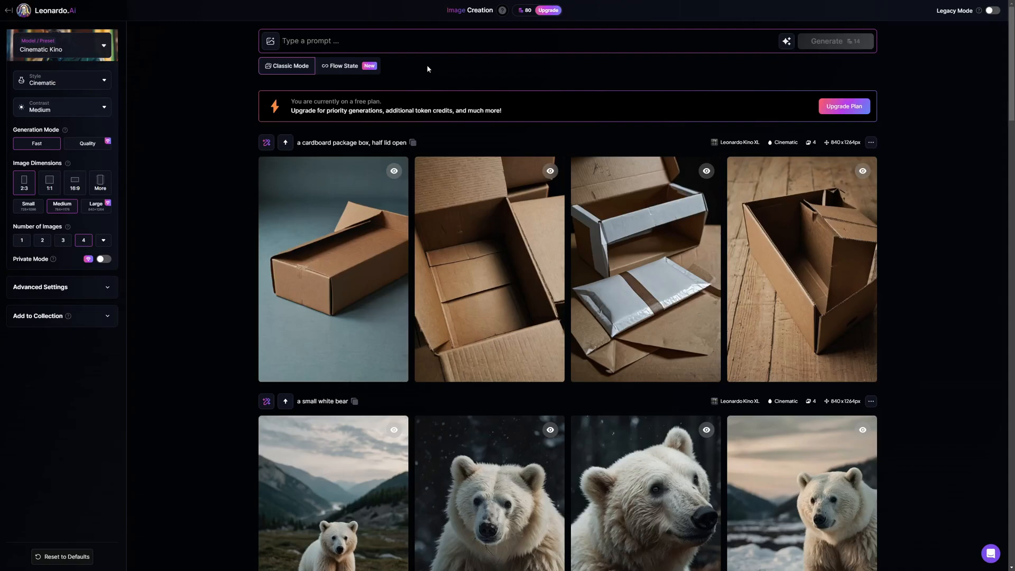
Step: Generate batches of a brown puppy looking at the camera and a six-year-old kid with tan skin
type("a brown p")
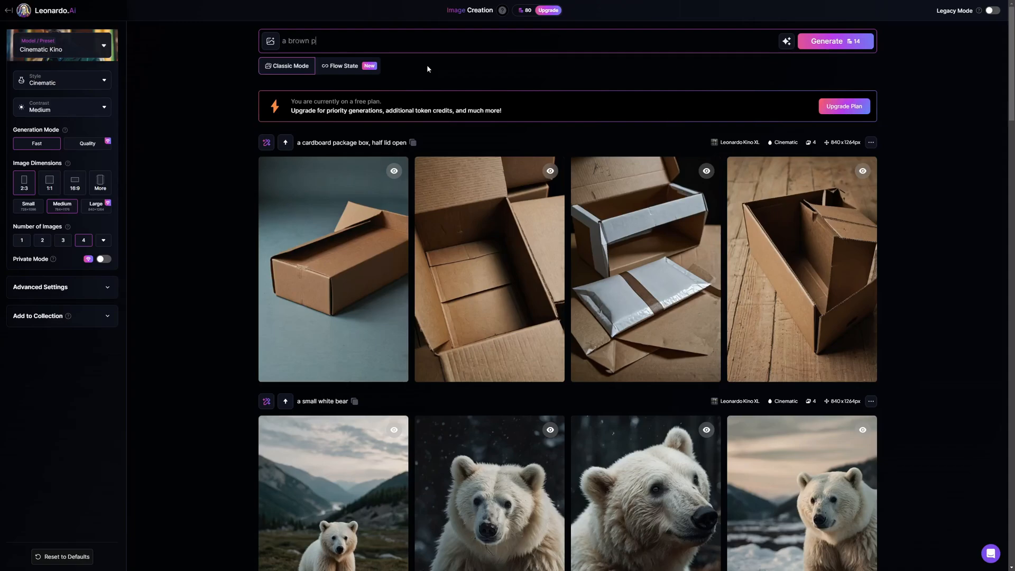
type("uppy, looking at the camera")
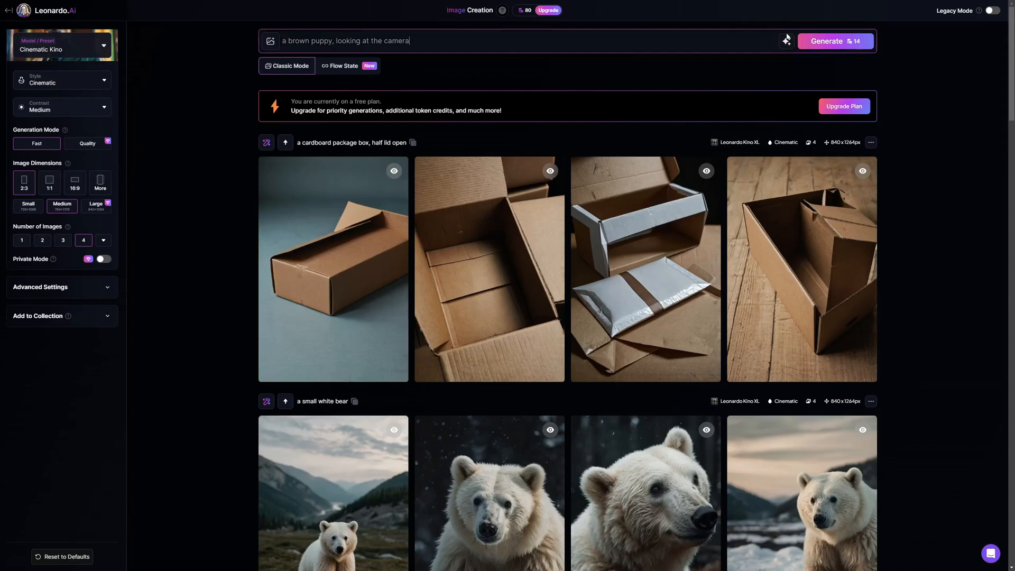
left_click(836, 41)
type("a 6 years old kid, brown")
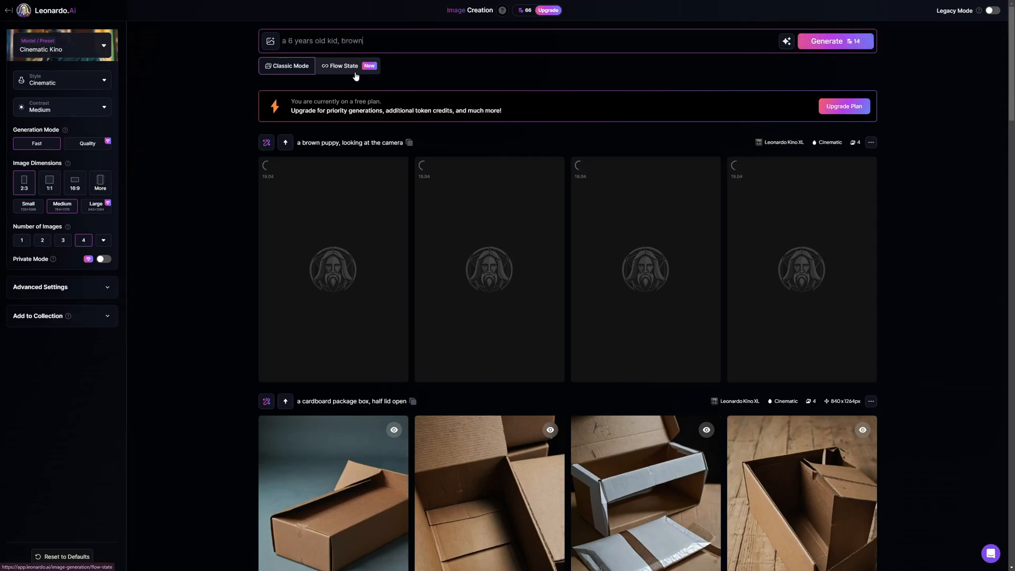
type("hair and tan skin")
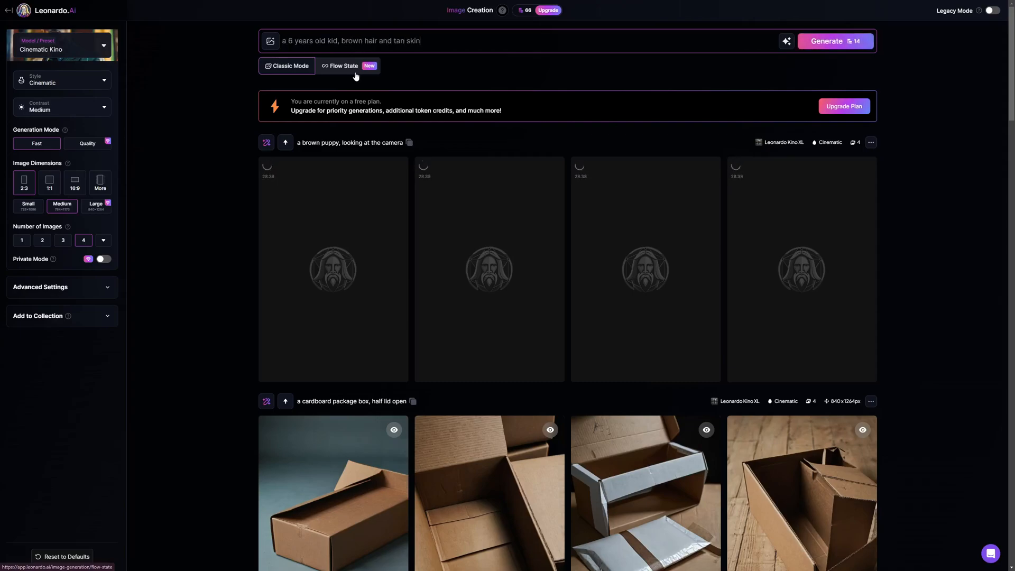
left_click(836, 41)
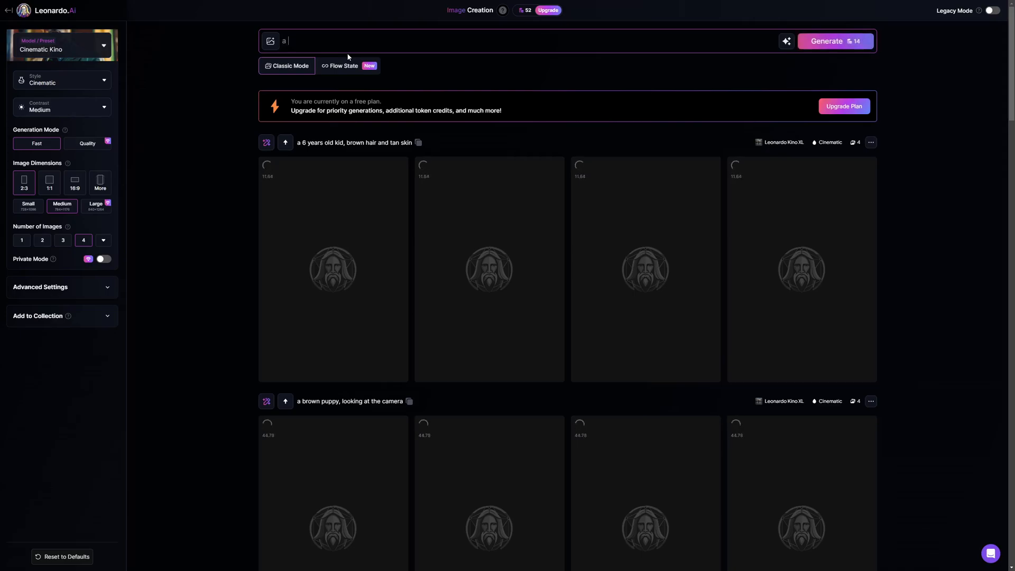
Step: Enter the 'a toy ball and zebra' prompt and enlarge the sitting brown puppy image
type("a toy ball and")
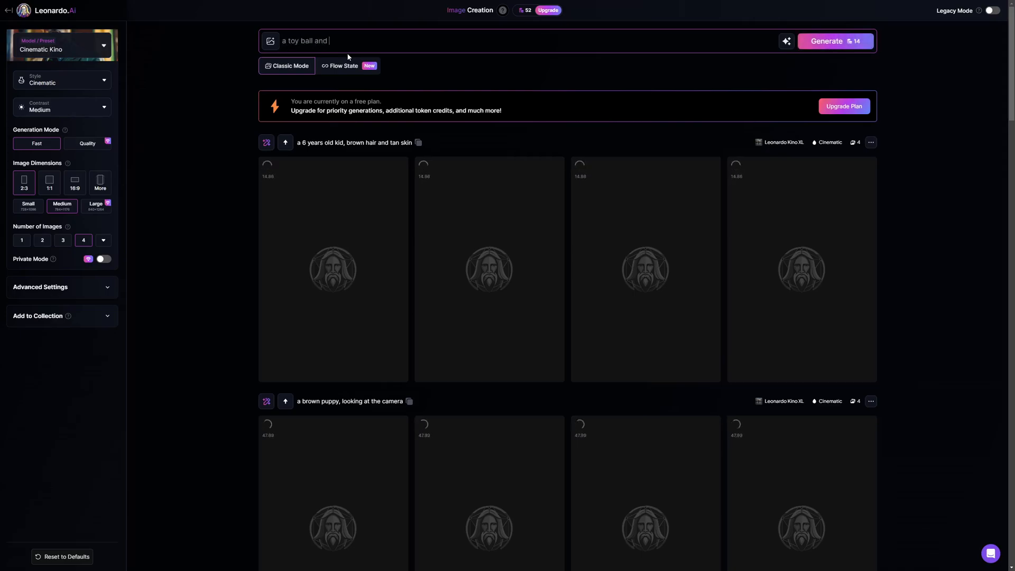
type("zebra.")
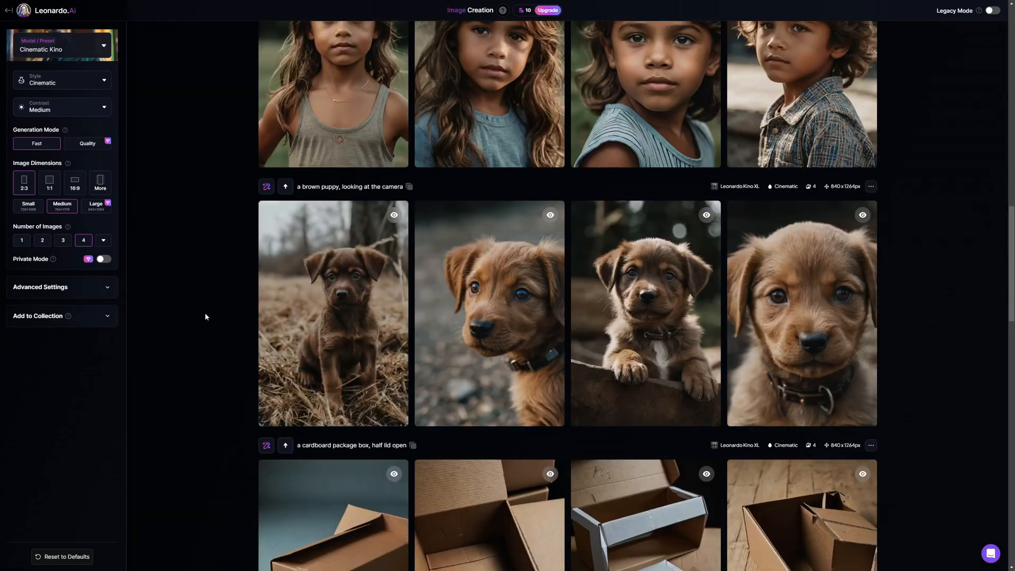
left_click(333, 313)
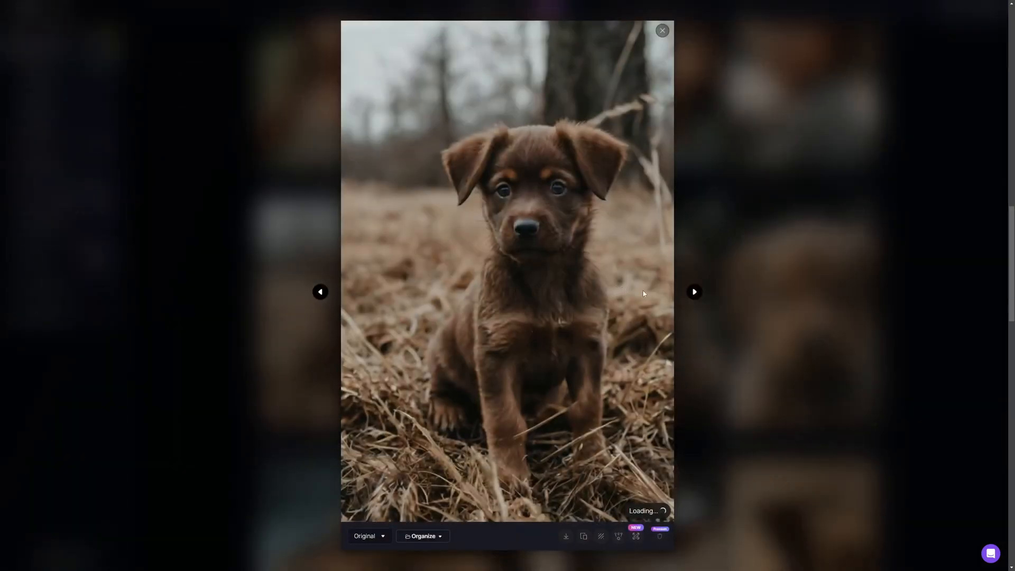
Step: Compare the puppy images and download the sitting dark brown puppy picture
left_click(694, 292)
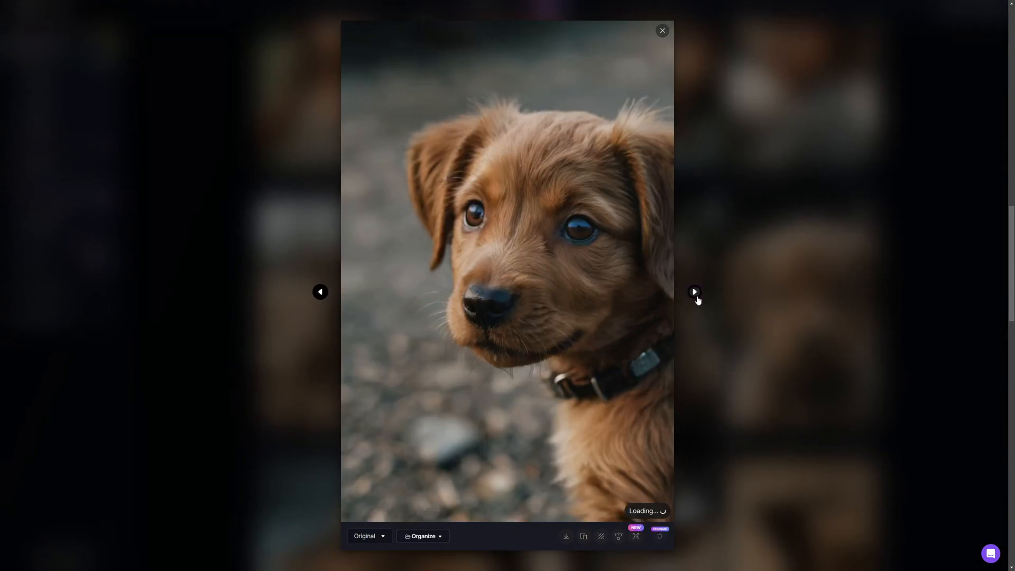
left_click(694, 292)
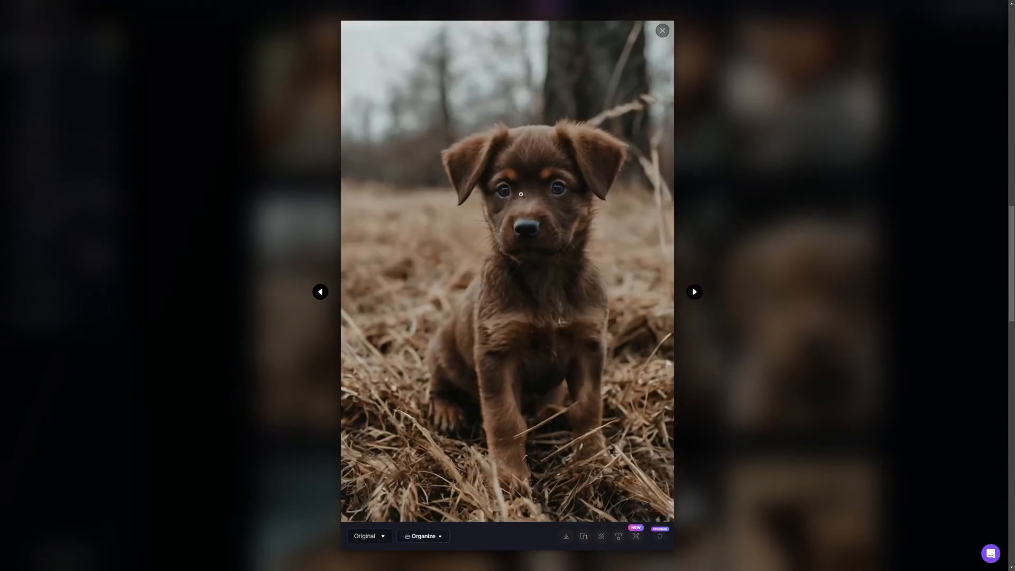
mouse_move(556, 253)
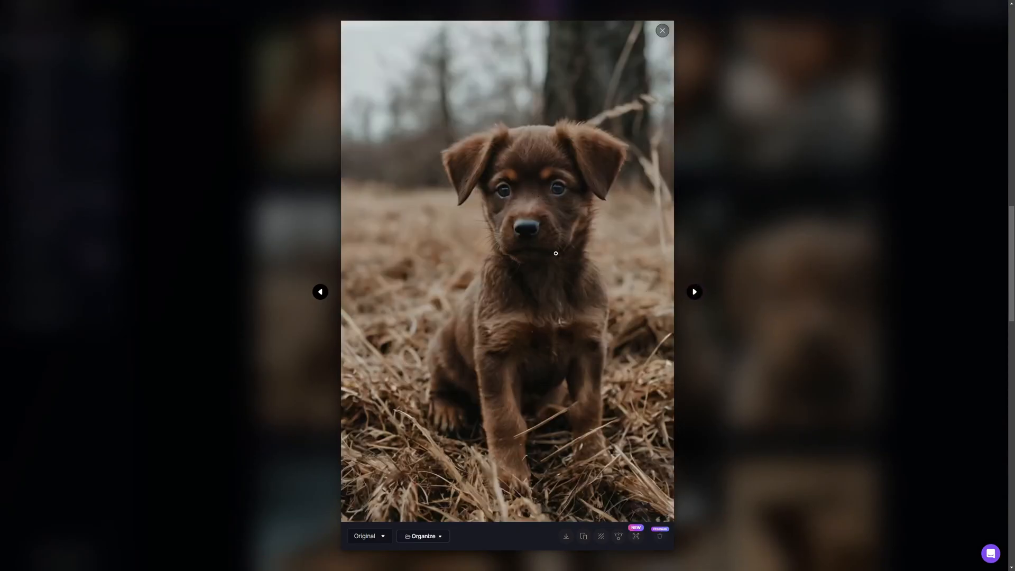
mouse_move(586, 375)
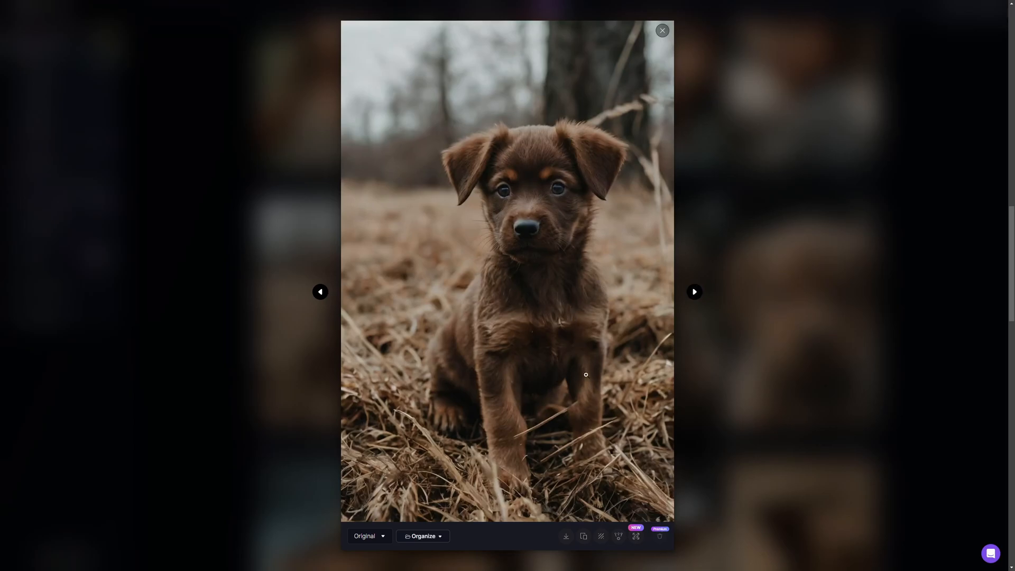
mouse_move(565, 536)
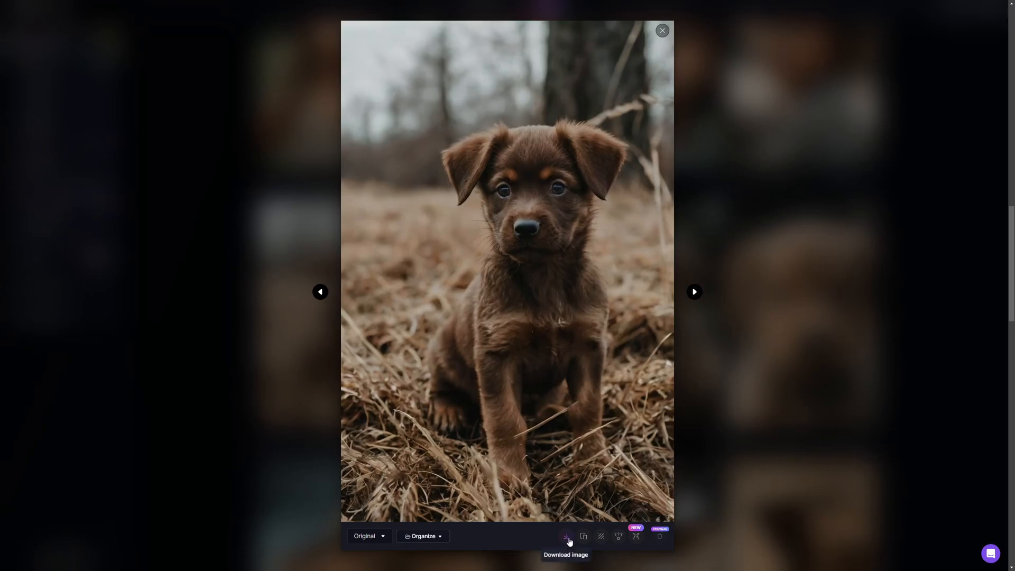
left_click(567, 537)
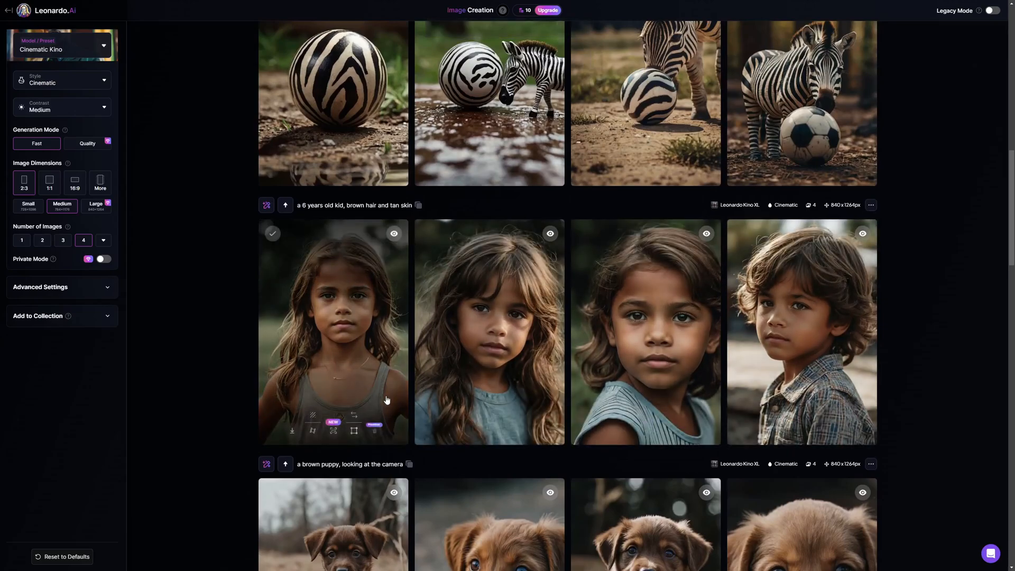
mouse_move(390, 396)
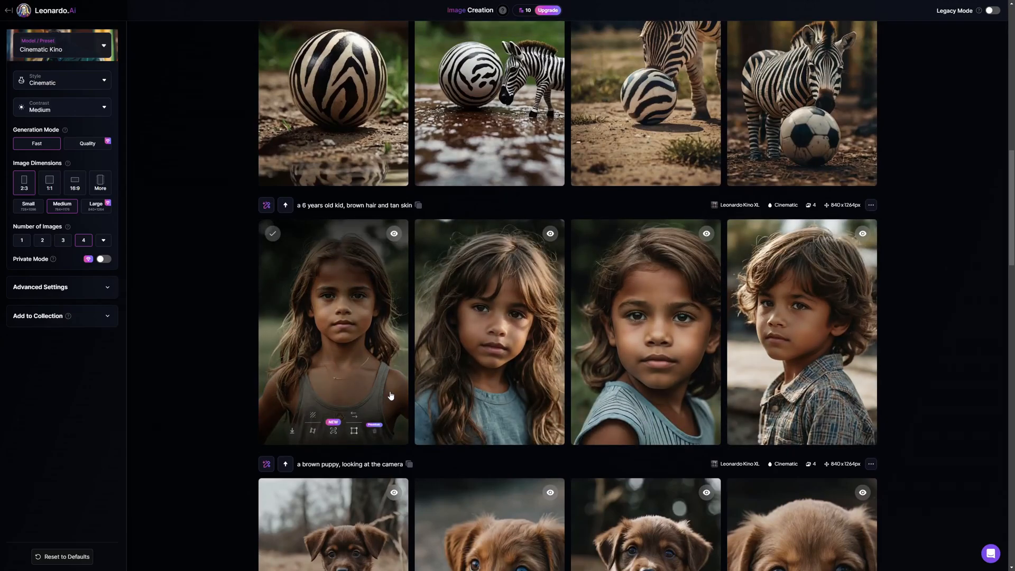
mouse_move(466, 402)
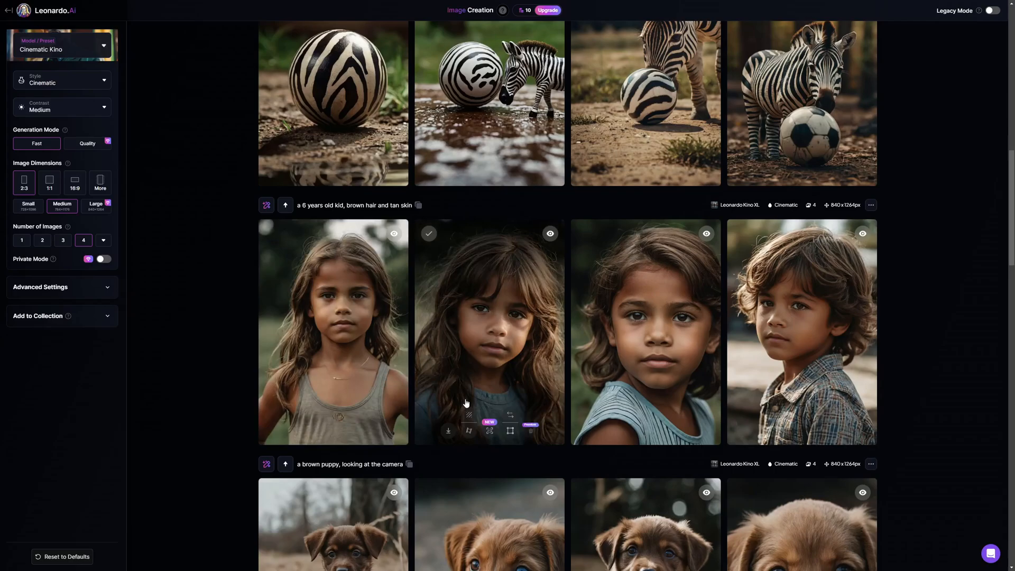
mouse_move(470, 408)
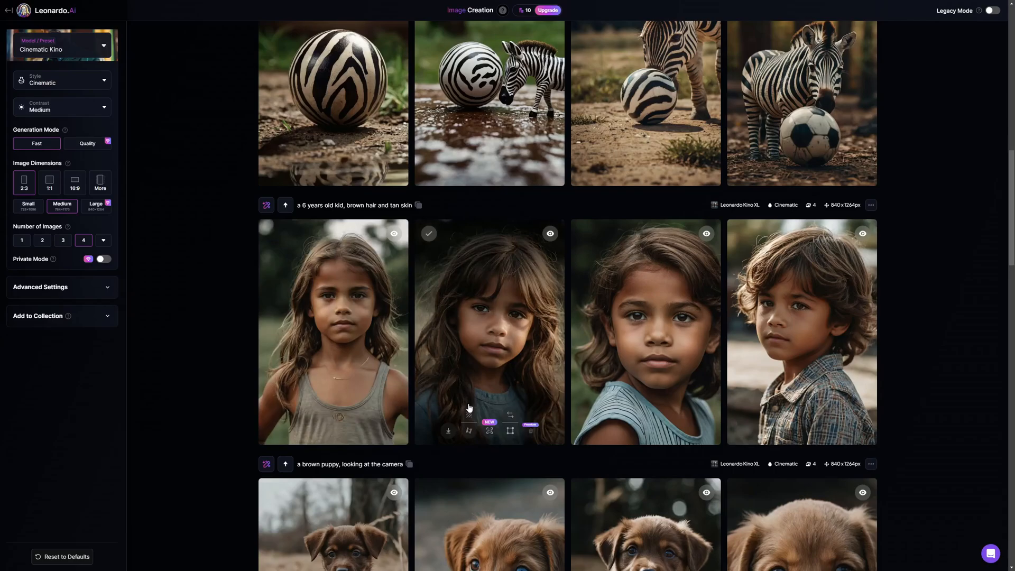
scroll("down", 3)
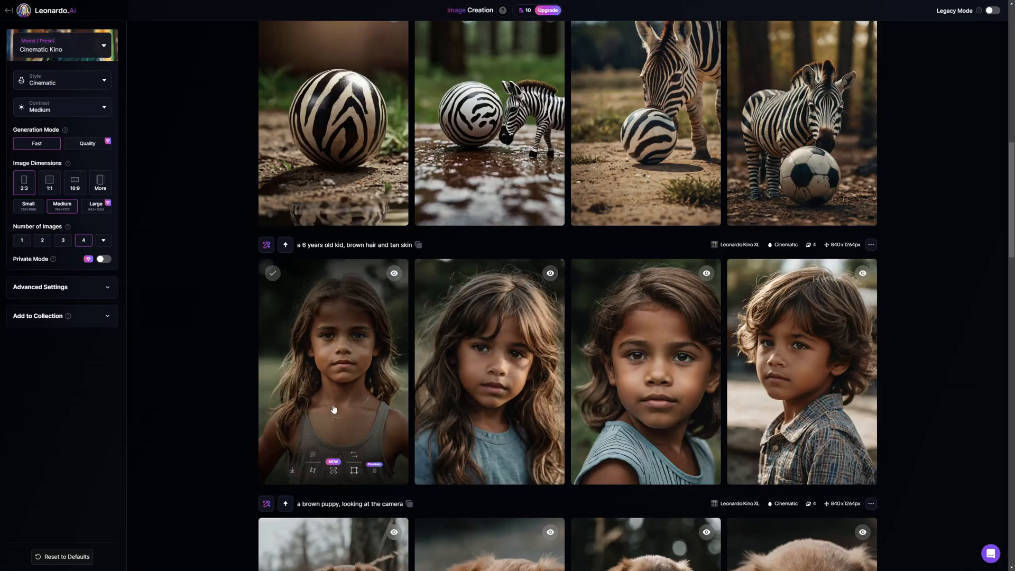
mouse_move(478, 419)
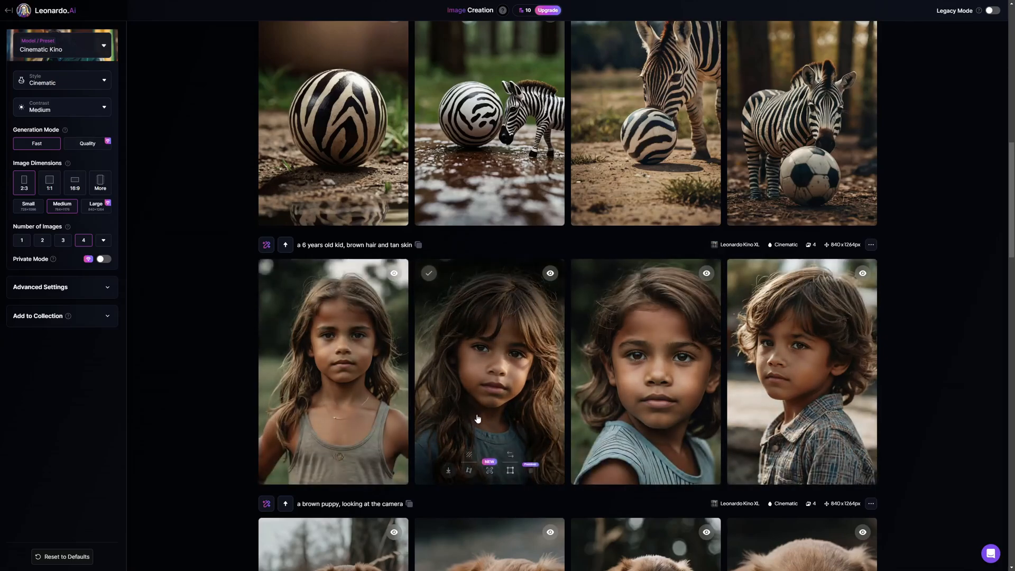
scroll("up", 3)
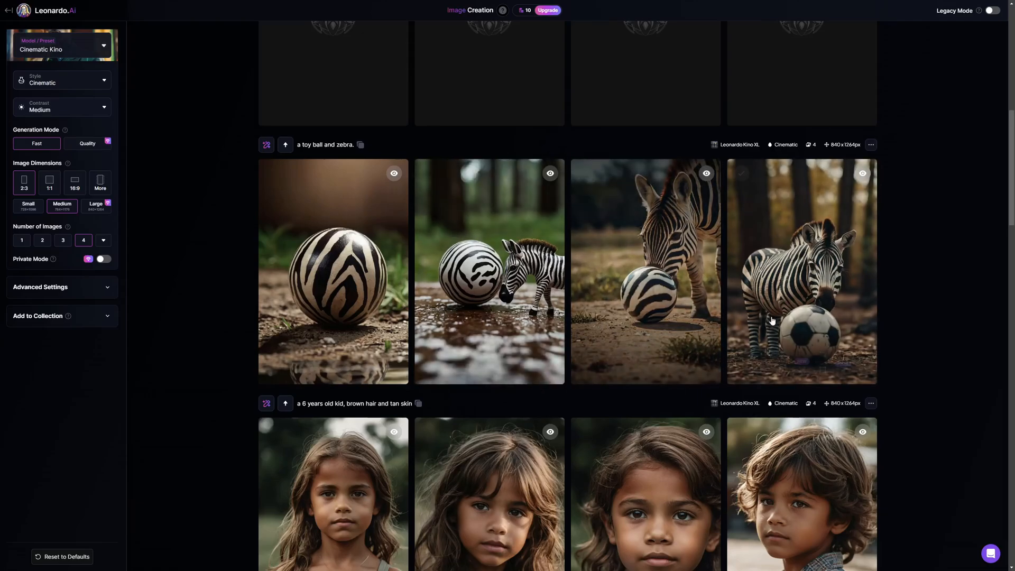
mouse_move(800, 305)
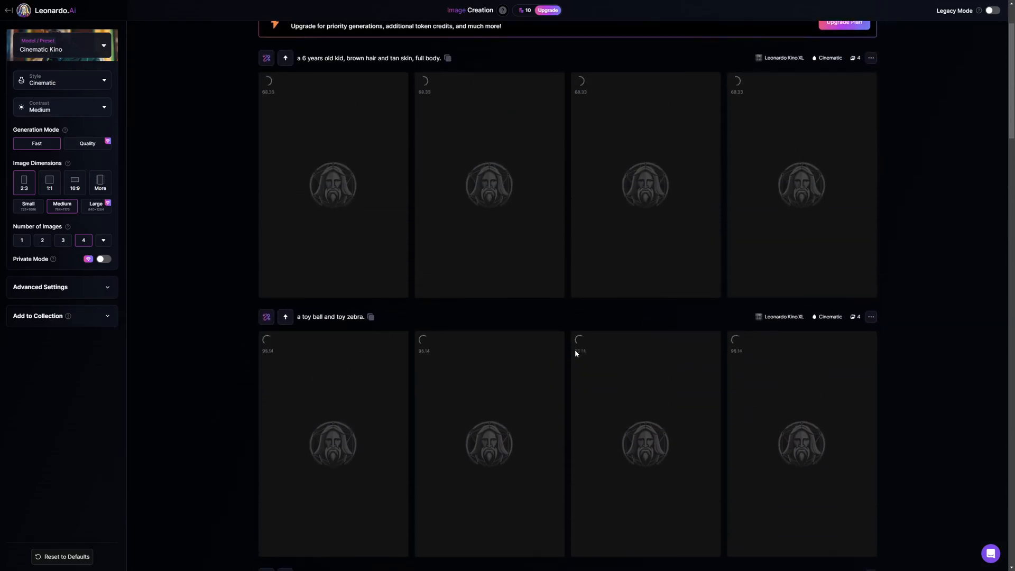
Step: Download the zebra-striped toy ball image and the full-body boy in the plaid shirt
scroll("down", 3)
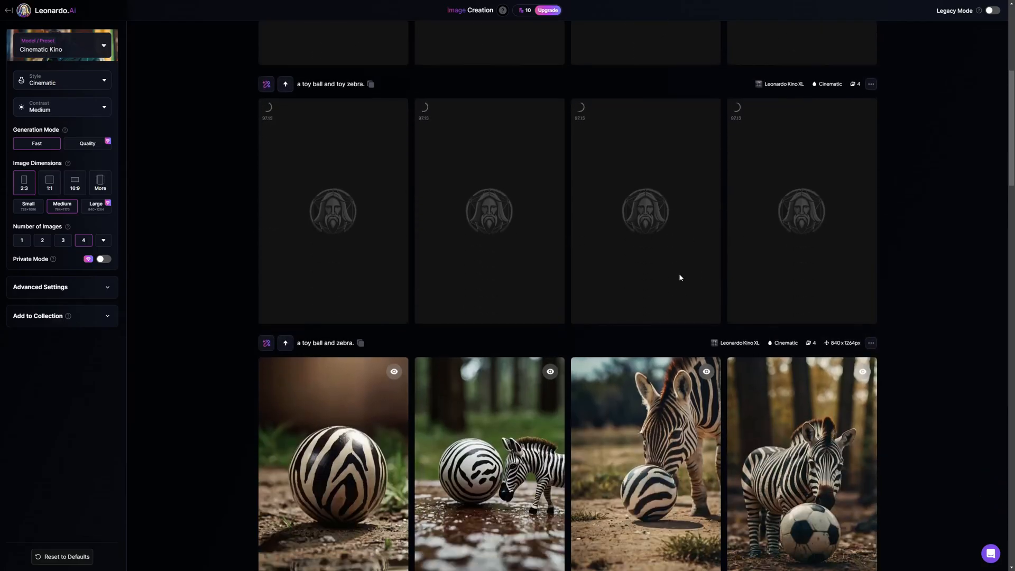
scroll("down", 3)
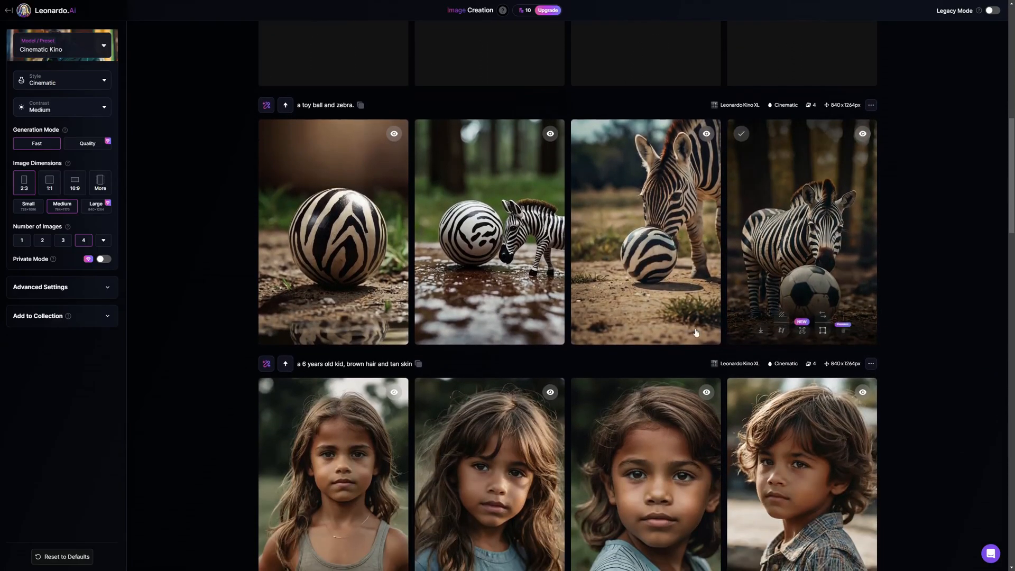
scroll("down", 3)
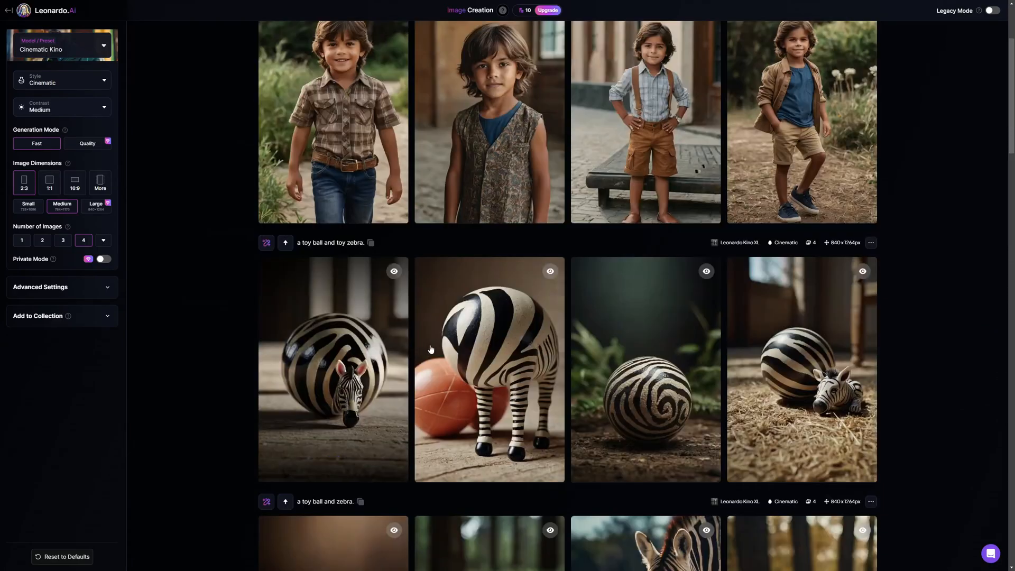
mouse_move(626, 301)
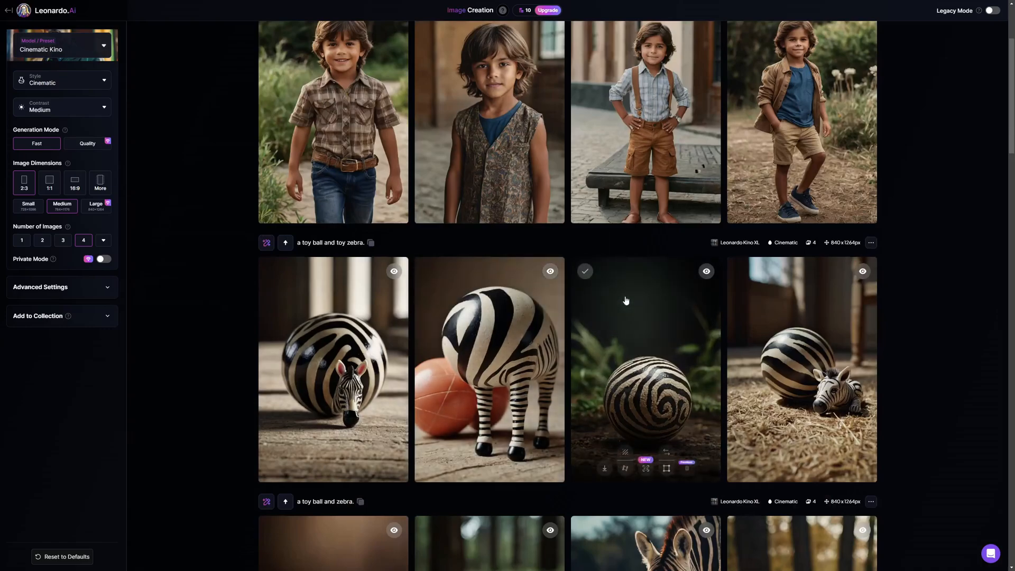
left_click(801, 368)
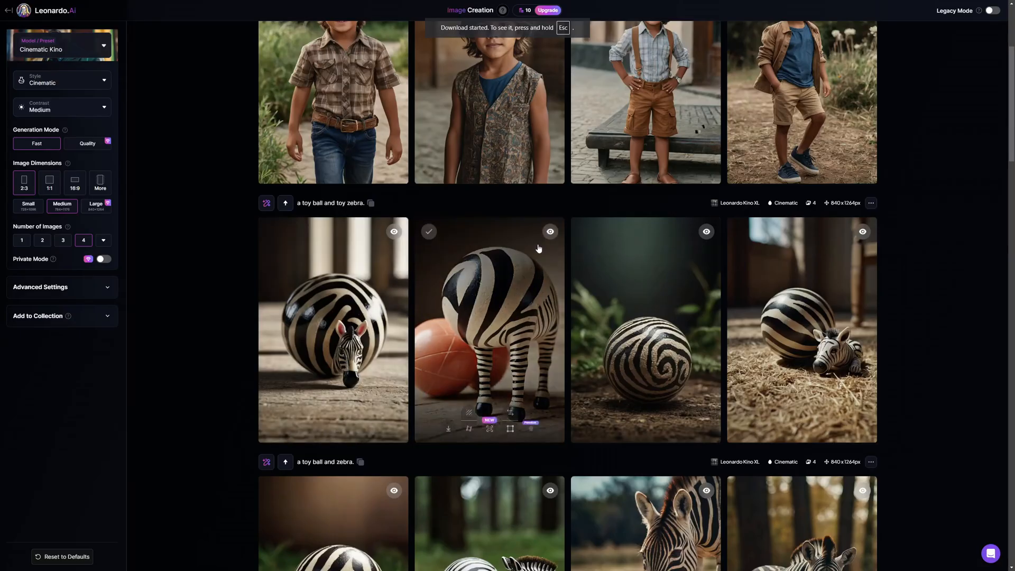
scroll("up", 3)
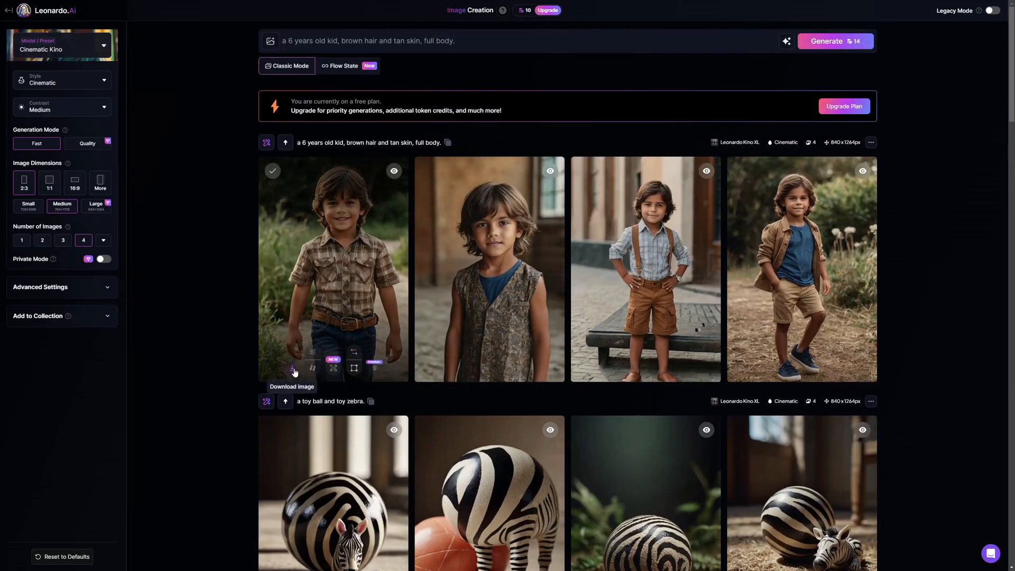
left_click(293, 368)
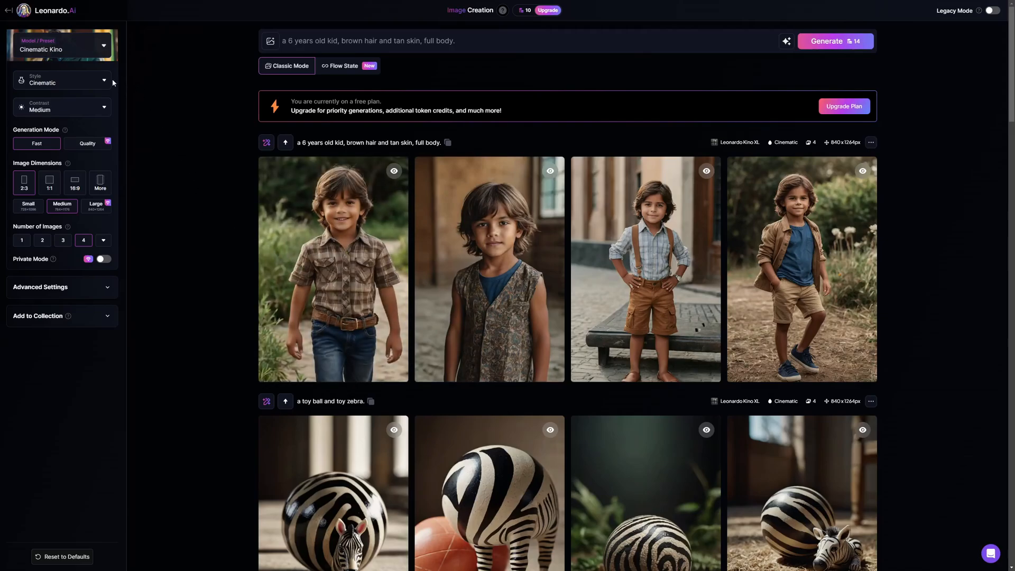
mouse_move(178, 110)
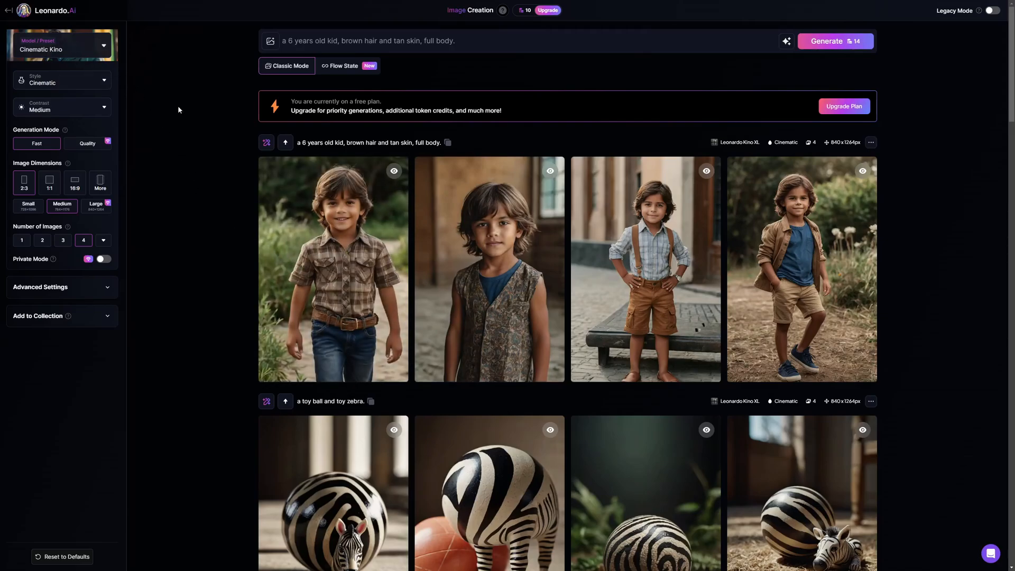
mouse_move(180, 151)
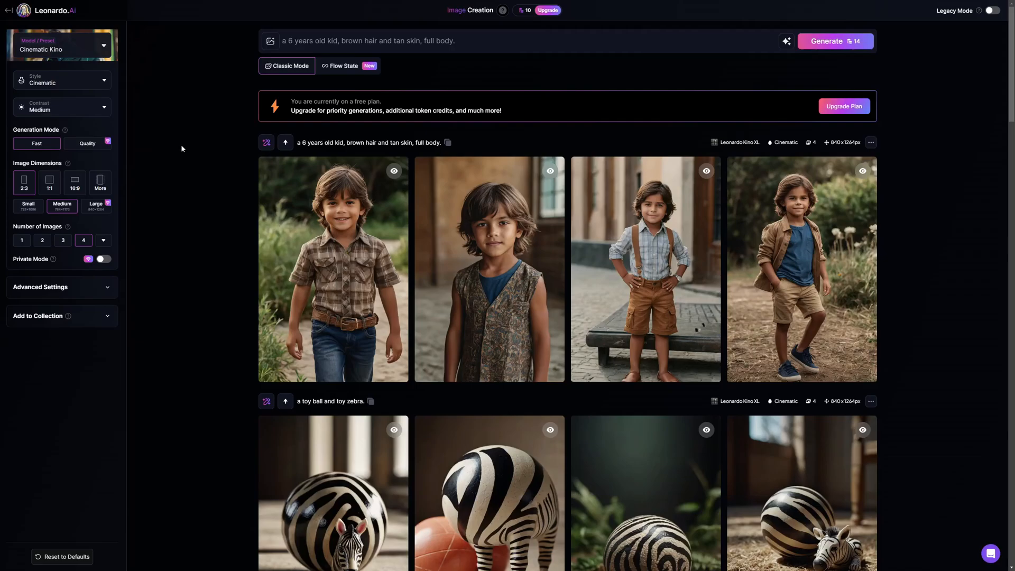
Step: Scroll through the earlier puppy, cardboard box and toy ball generations
scroll("down", 3)
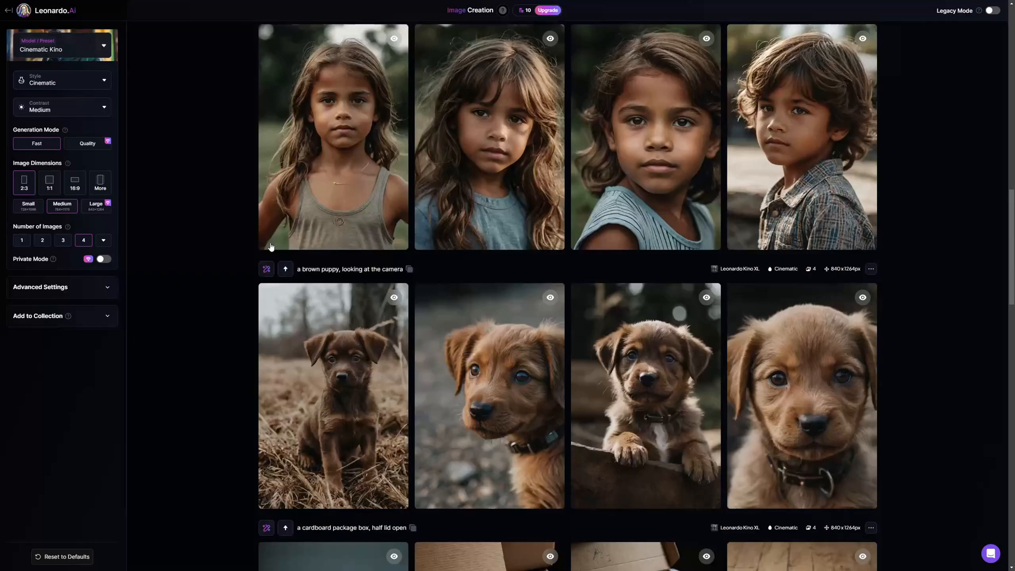
scroll("down", 3)
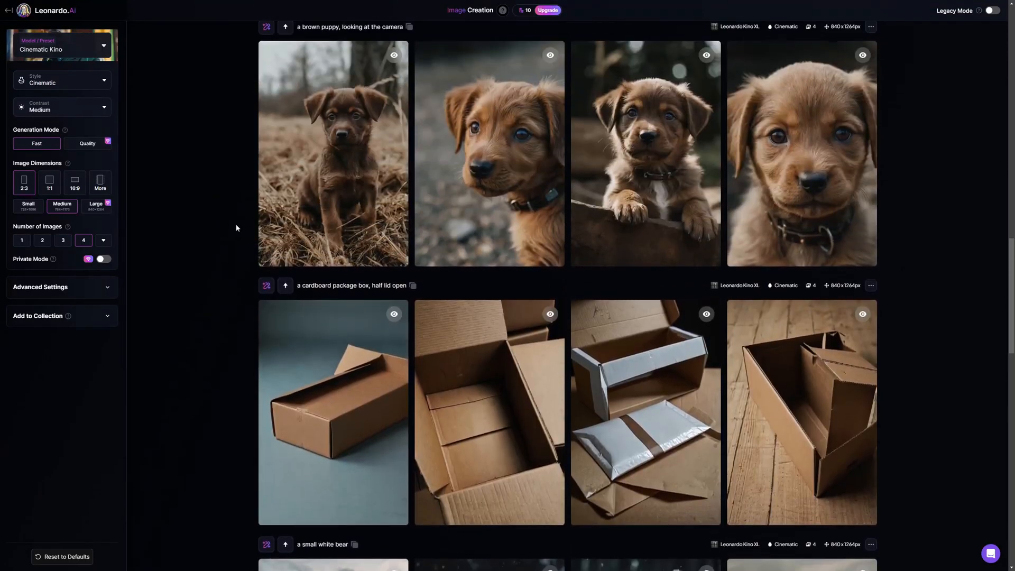
scroll("down", 3)
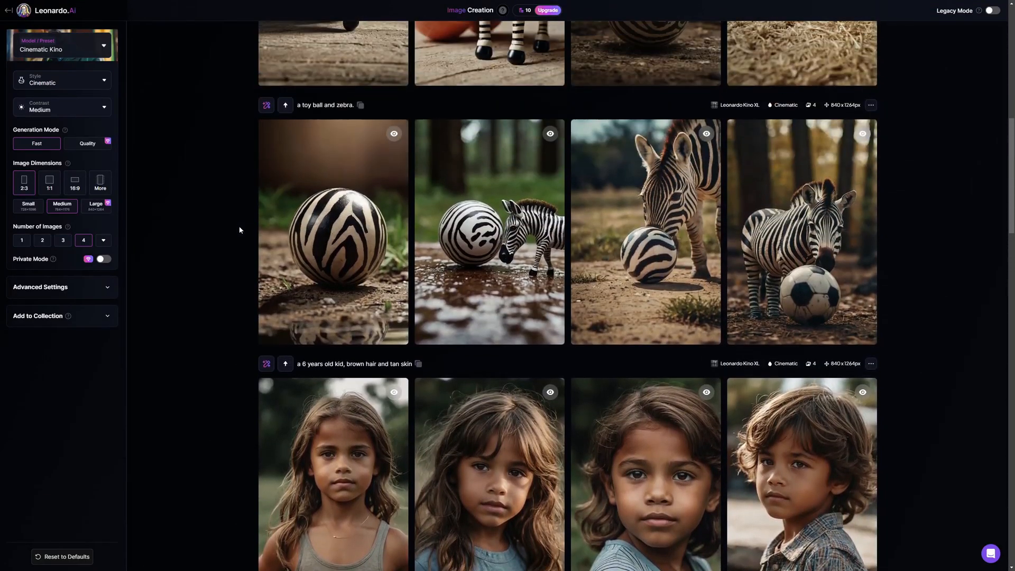
scroll("up", 3)
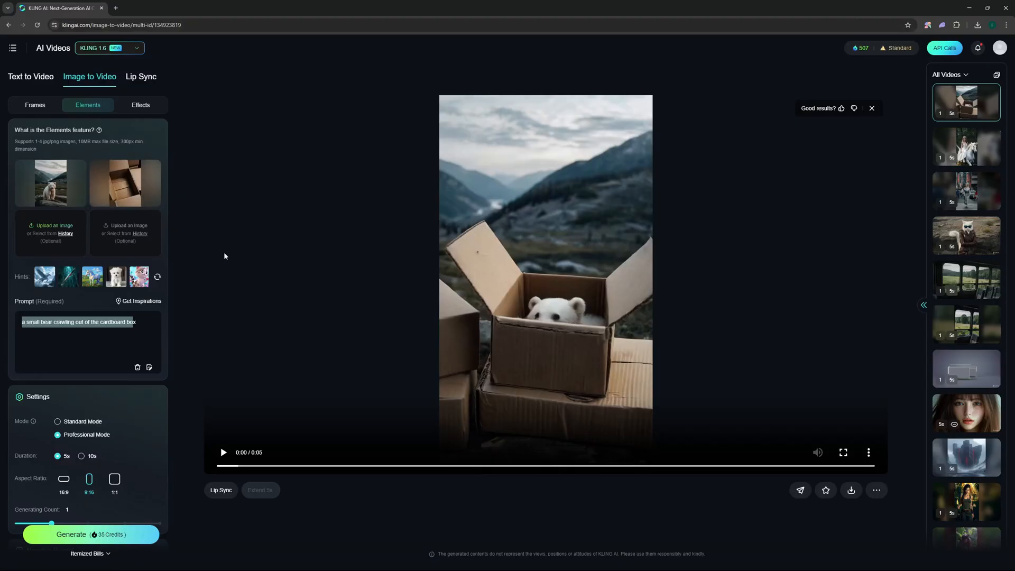
mouse_move(51, 183)
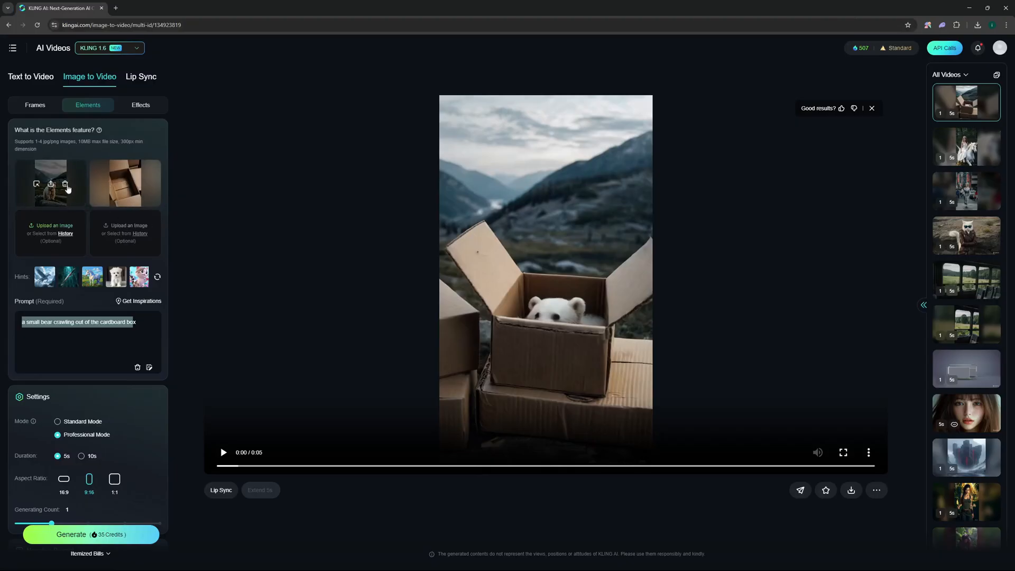
Step: Remove the bear element and write the prompt about the boy patting the dog with the zebra toy beside him
left_click(65, 185)
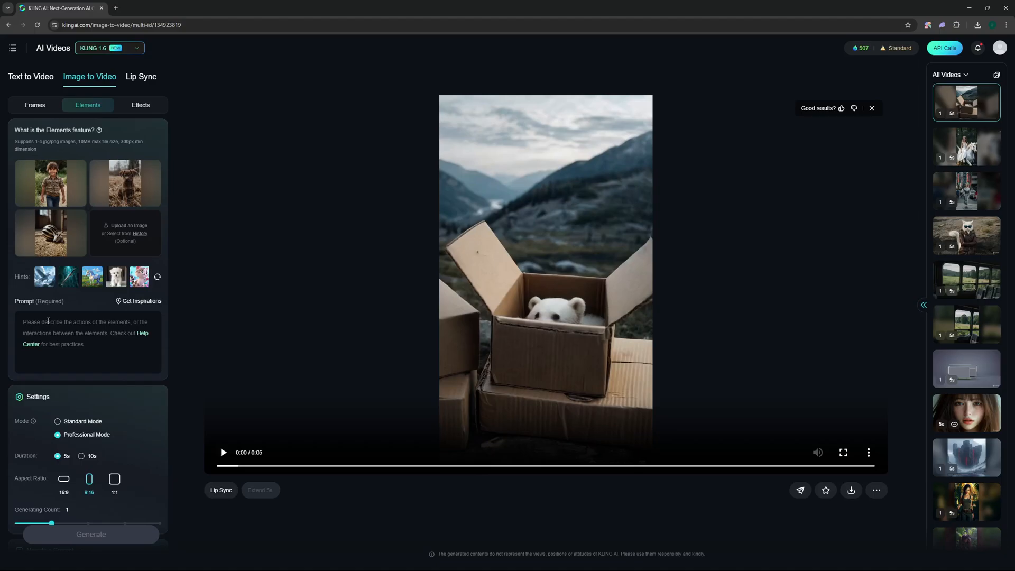
type("the boy is patting the dog laying next to him, the zebra toy on the side laying on the floor.")
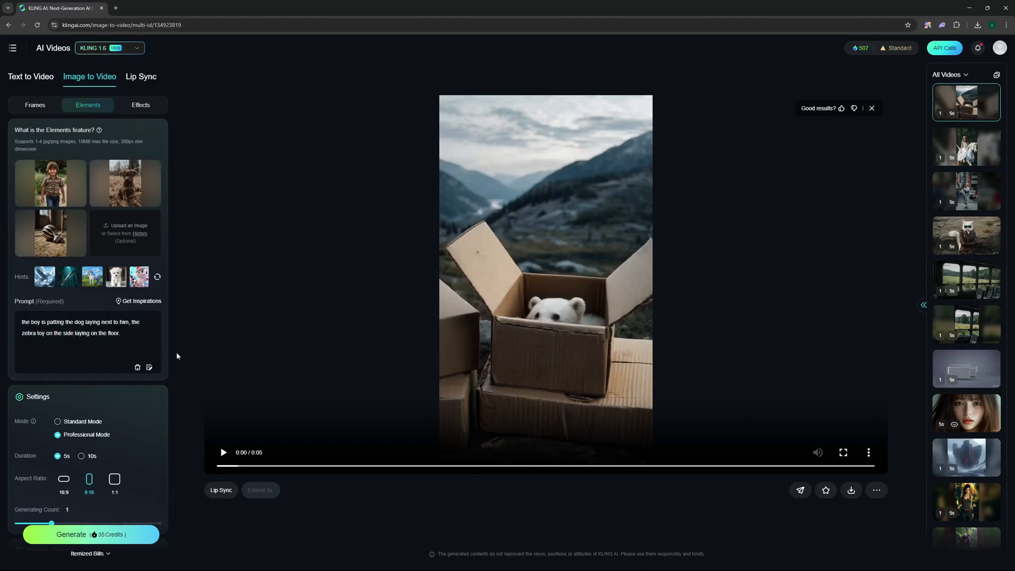
Step: Check the Professional, 5s, 9:16 settings and start generating the boy-and-puppy video
scroll("down", 3)
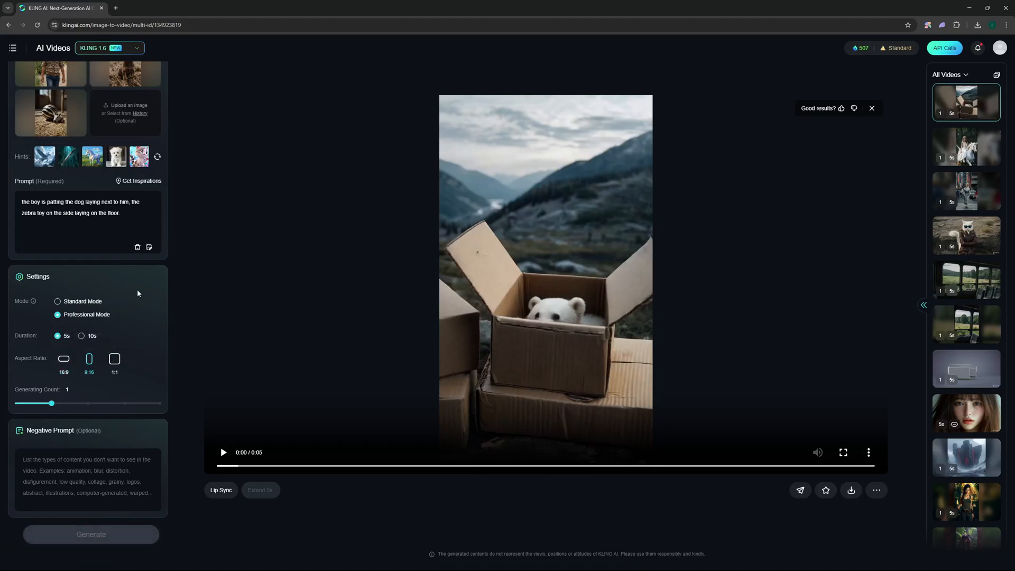
left_click(91, 534)
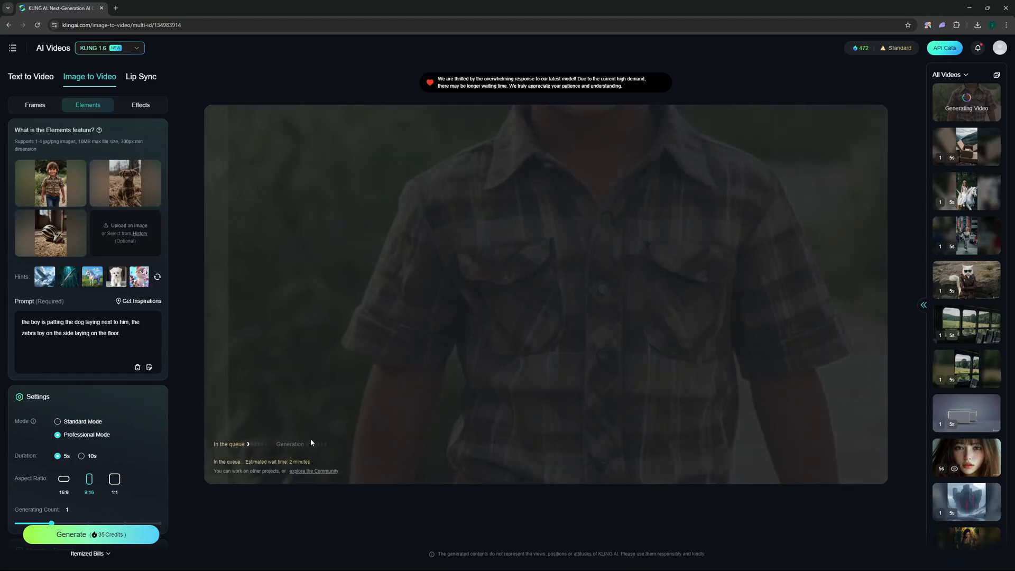
mouse_move(328, 453)
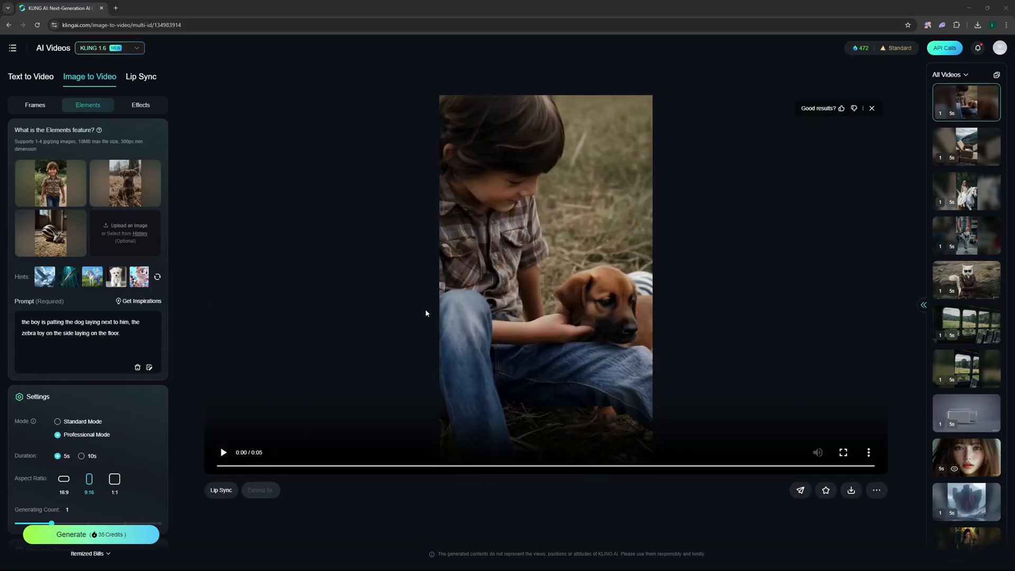
Step: Play back the finished boy-and-puppy video, then switch to an earlier generated video from history
left_click(223, 452)
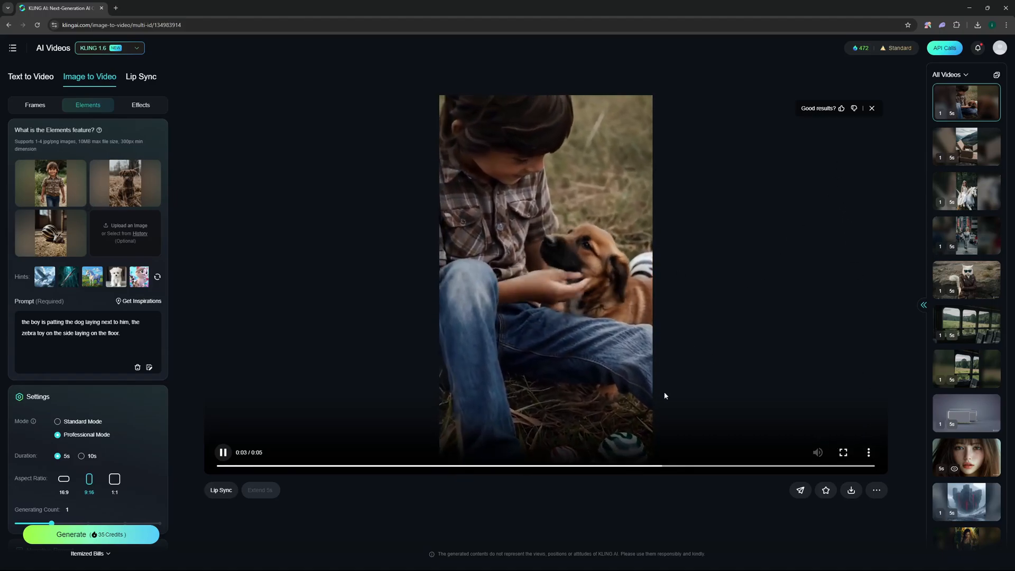
left_click(978, 25)
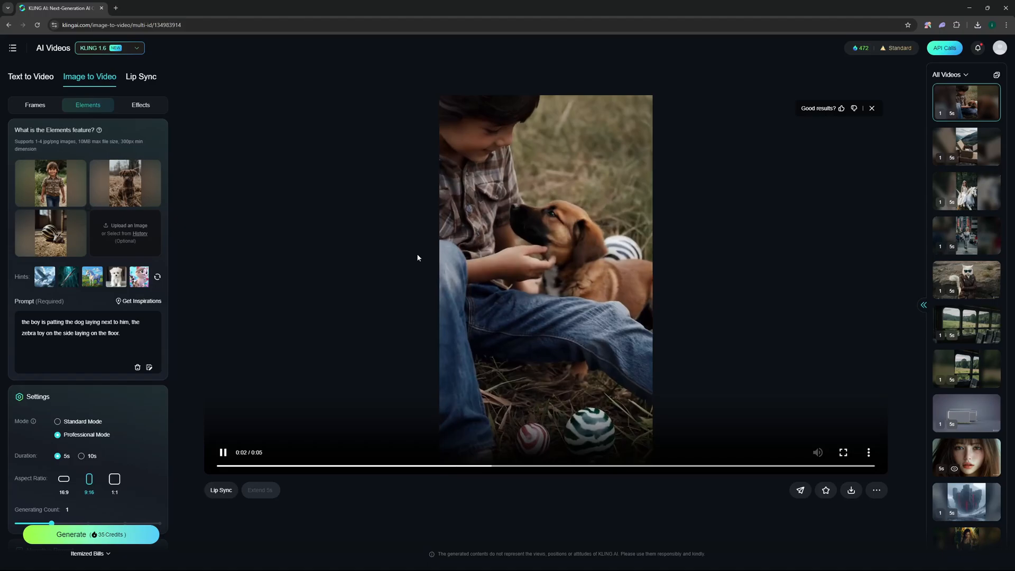
left_click(966, 279)
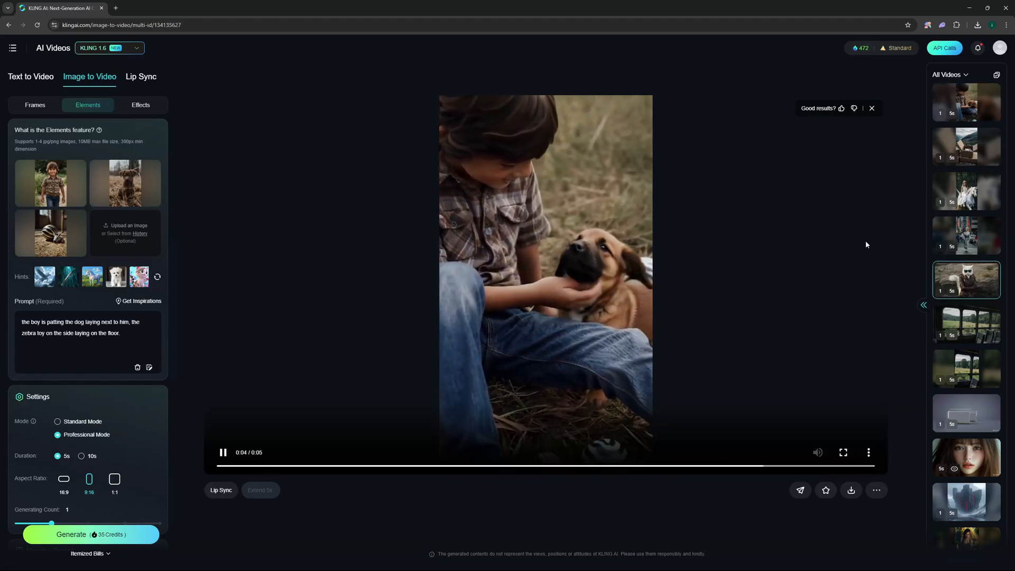